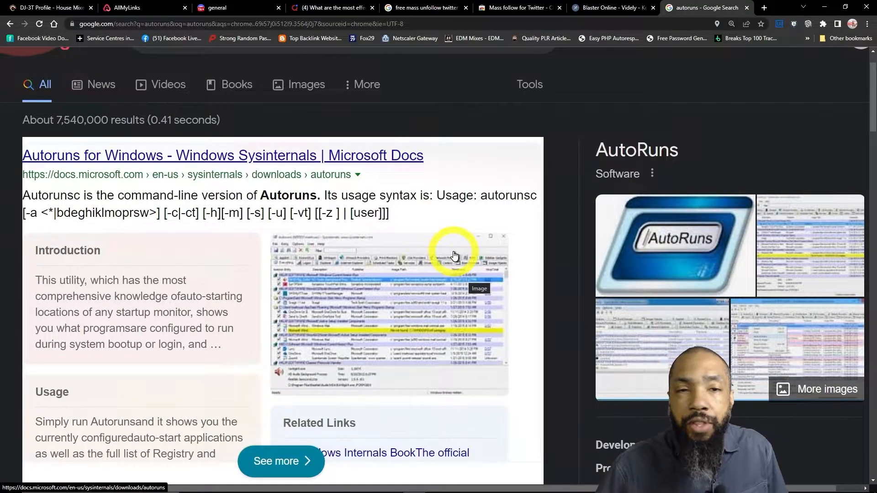
mouse_move(304, 303)
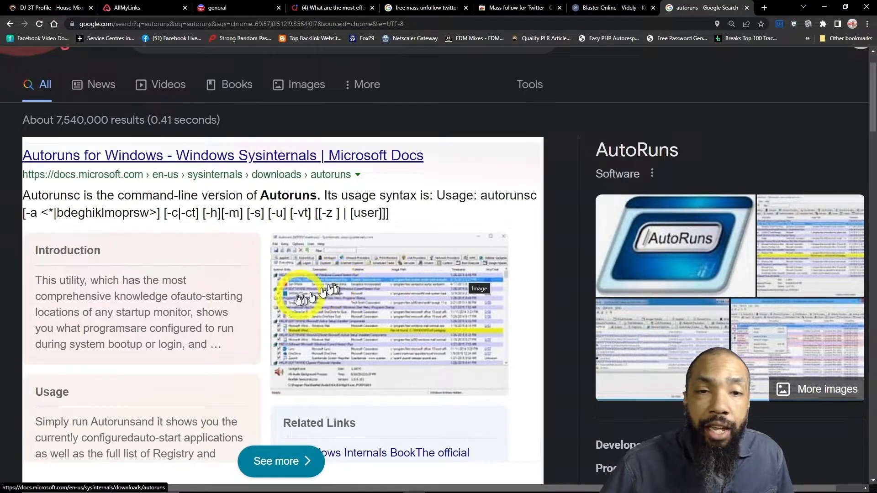
Scroll the search results and open the LO4D.com page for Sysinternals Autoruns.
scroll(down, 3)
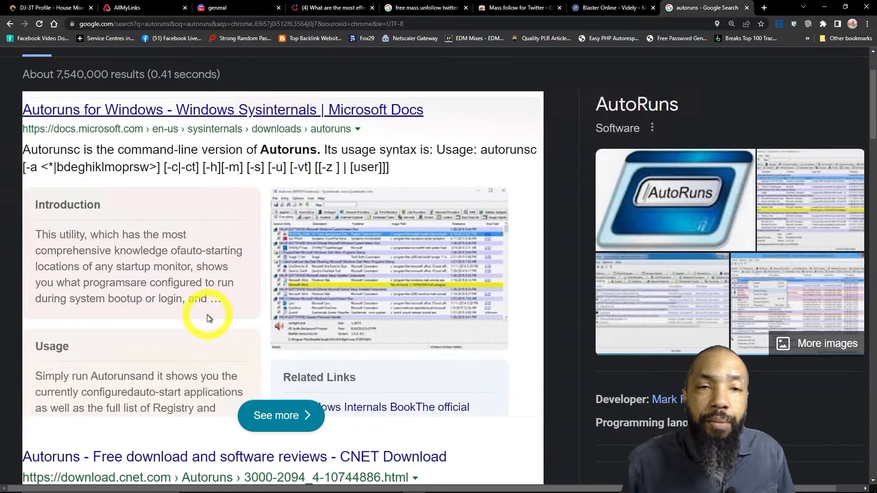
scroll(down, 3)
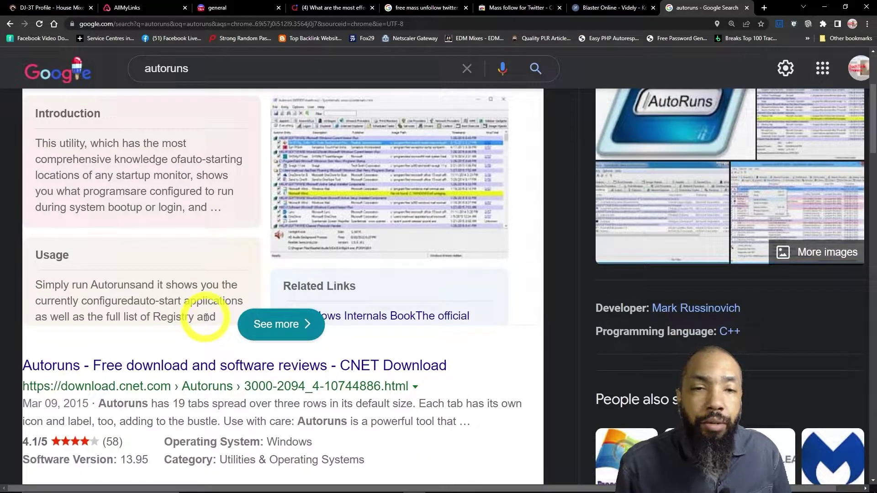
scroll(down, 3)
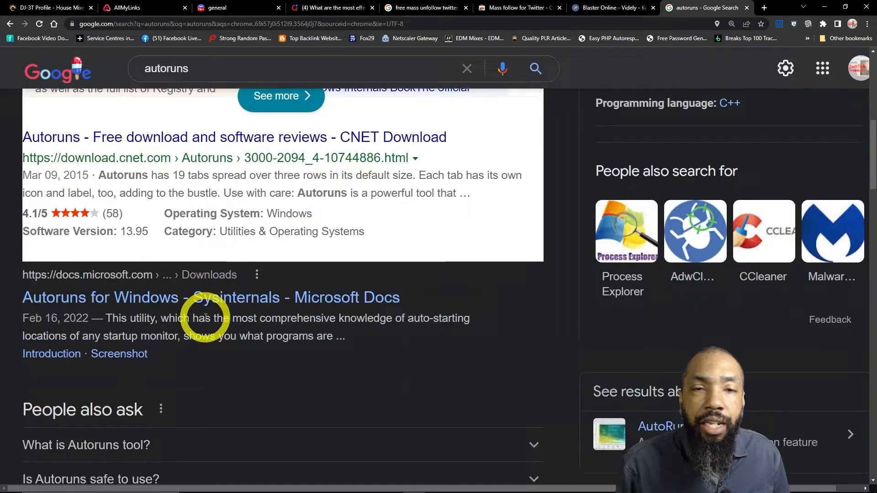
scroll(down, 3)
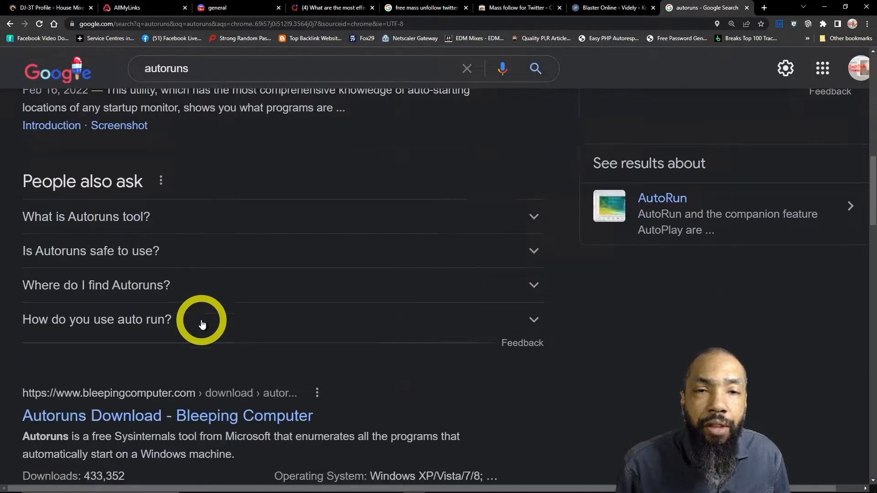
scroll(down, 3)
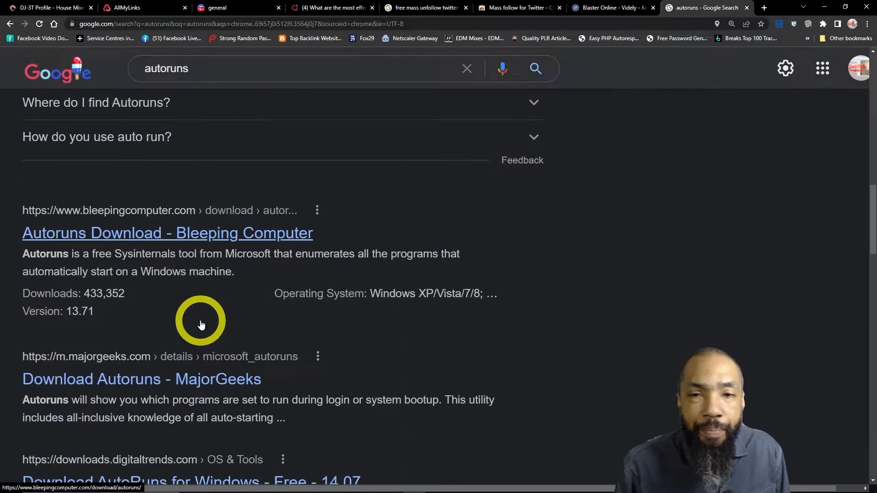
scroll(down, 3)
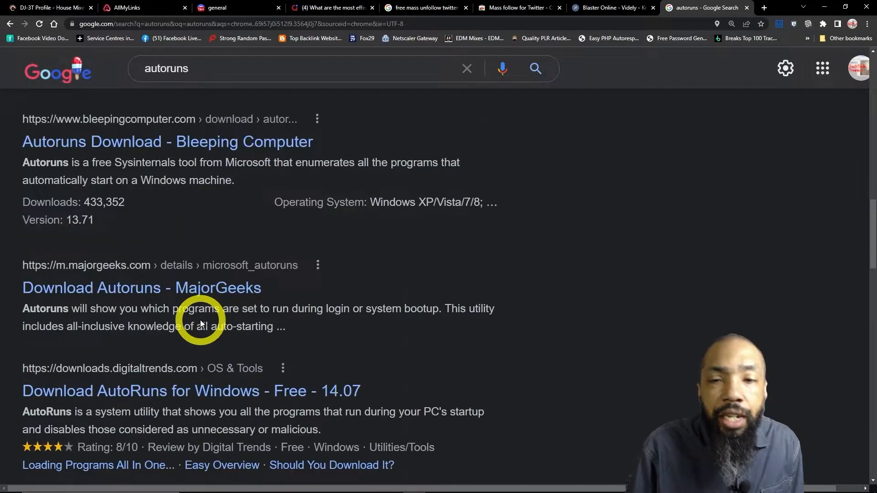
scroll(down, 3)
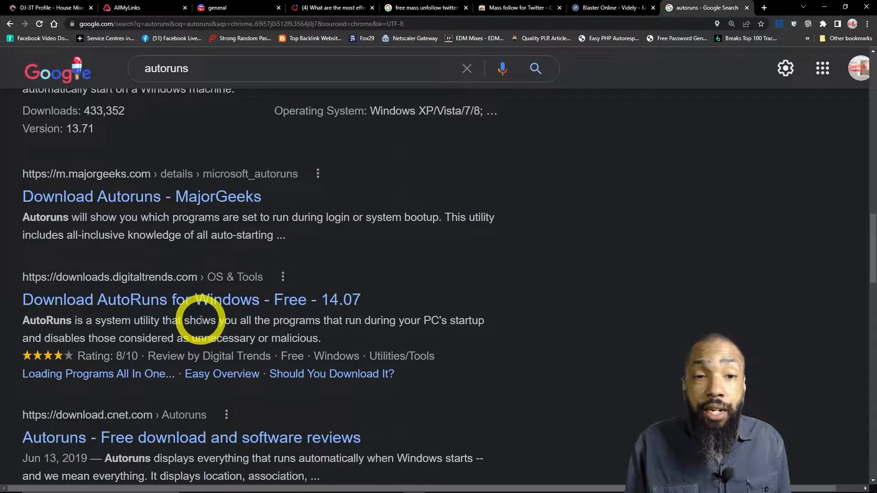
scroll(down, 3)
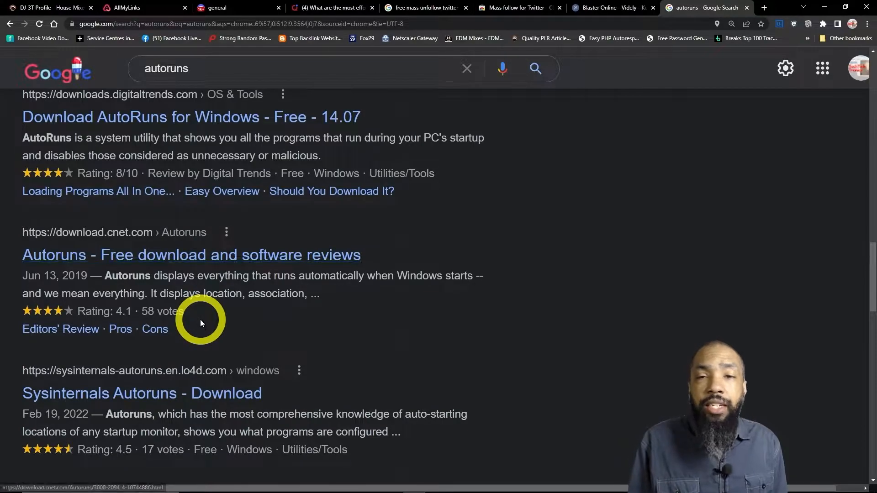
mouse_move(124, 401)
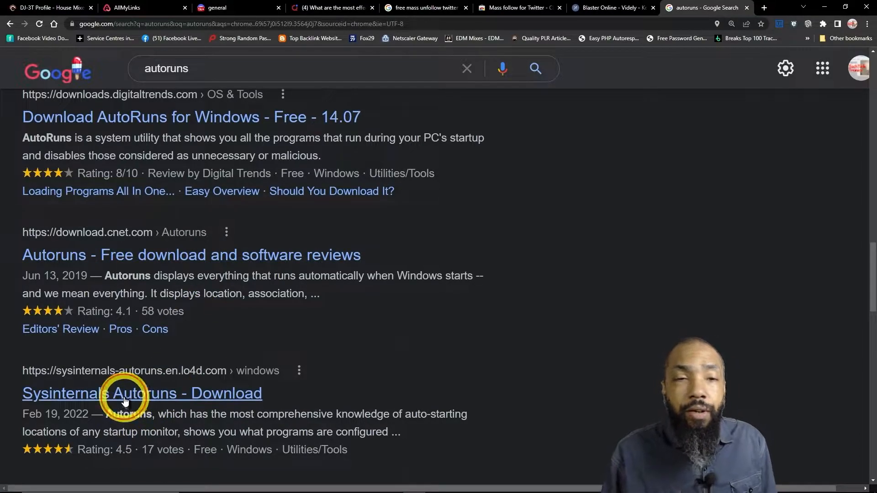
click(126, 393)
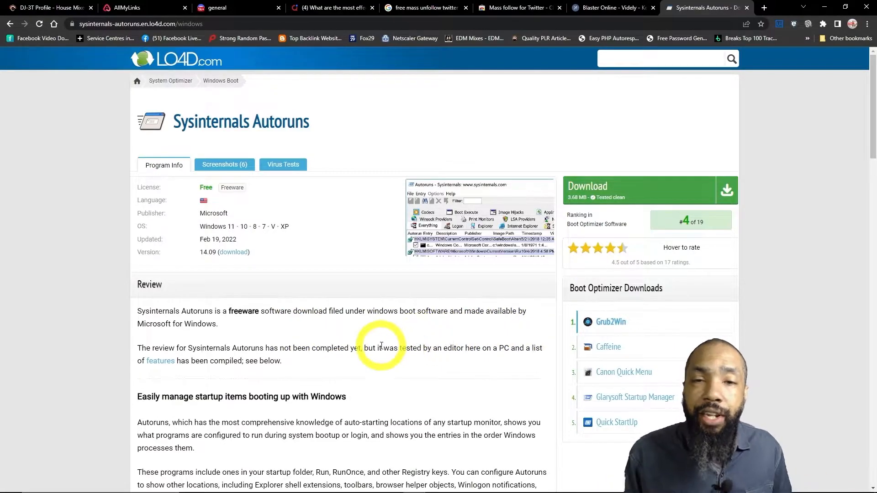
Download Autoruns.zip from LO4D's US Mirror #1.
scroll(down, 3)
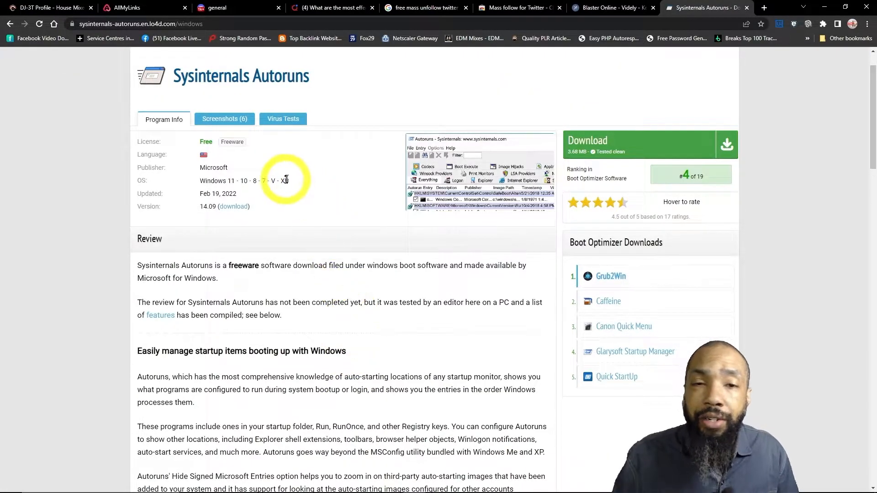
mouse_move(713, 151)
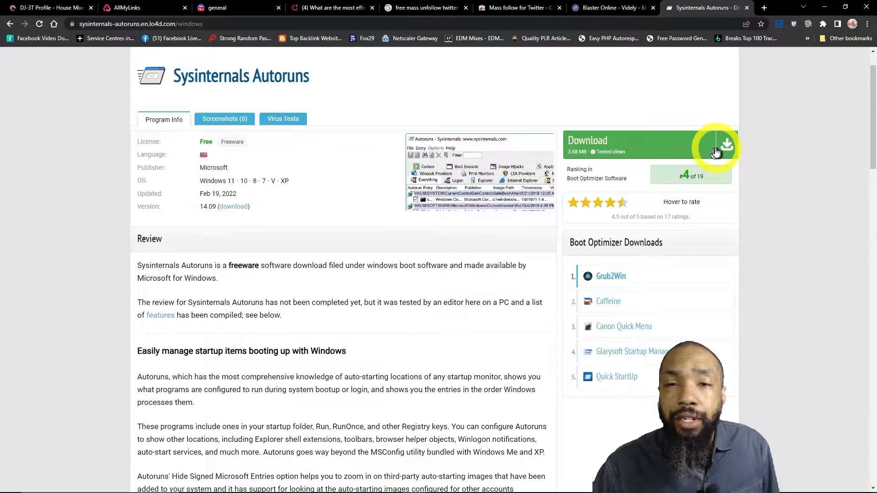
click(717, 150)
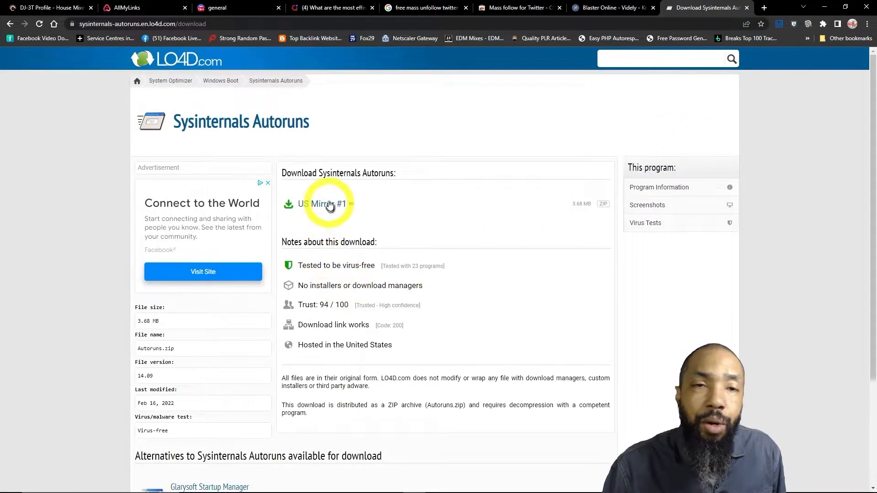
click(324, 204)
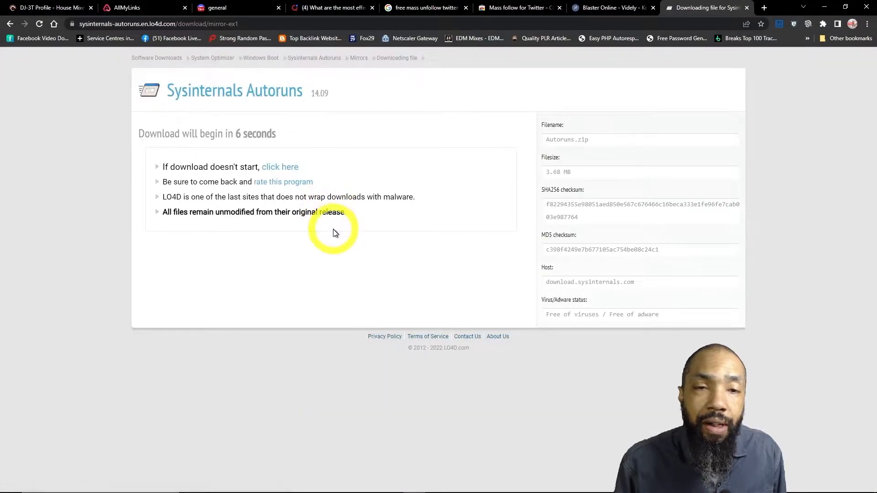
mouse_move(284, 260)
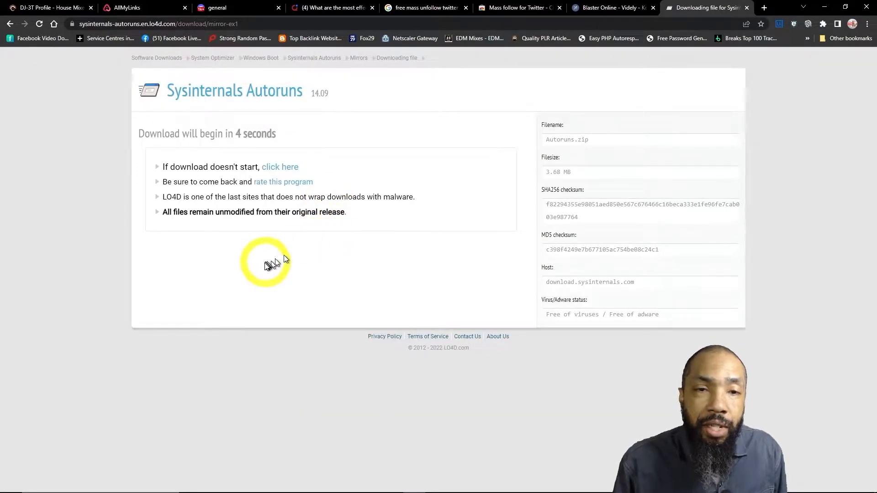
mouse_move(249, 211)
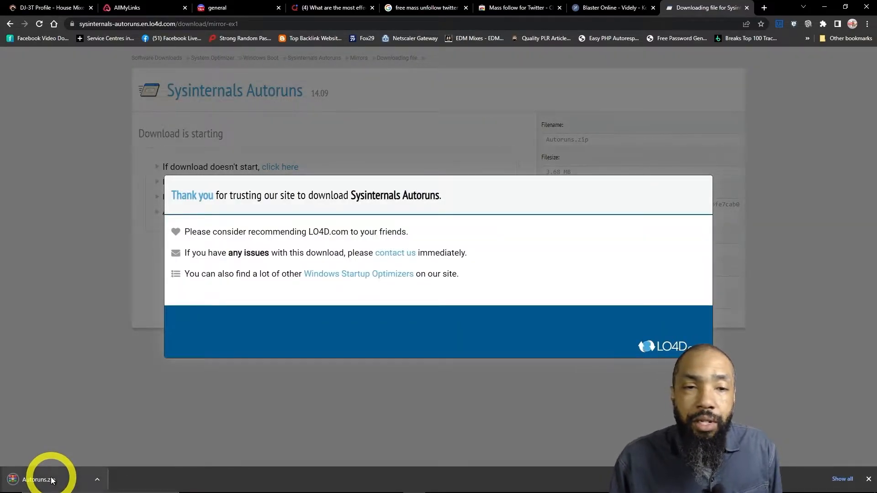
Open Autoruns.zip in WinRAR, dismiss the license reminder, and select Autoruns.exe.
click(35, 478)
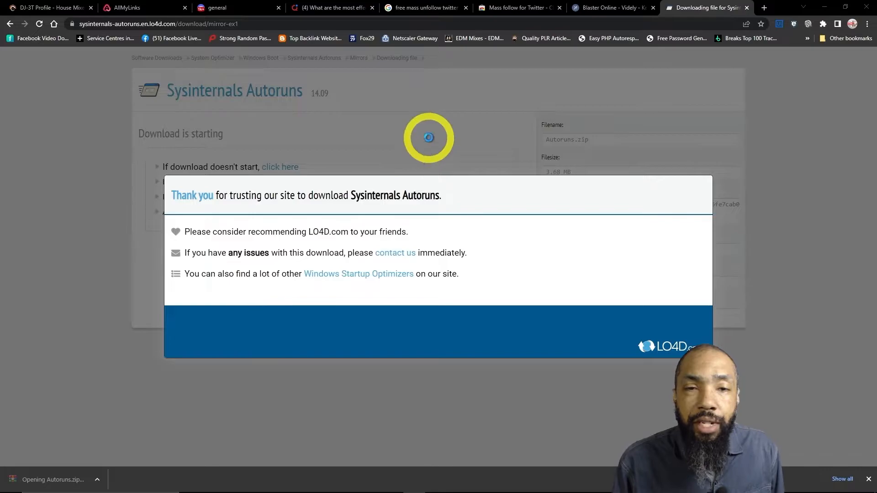
click(50, 480)
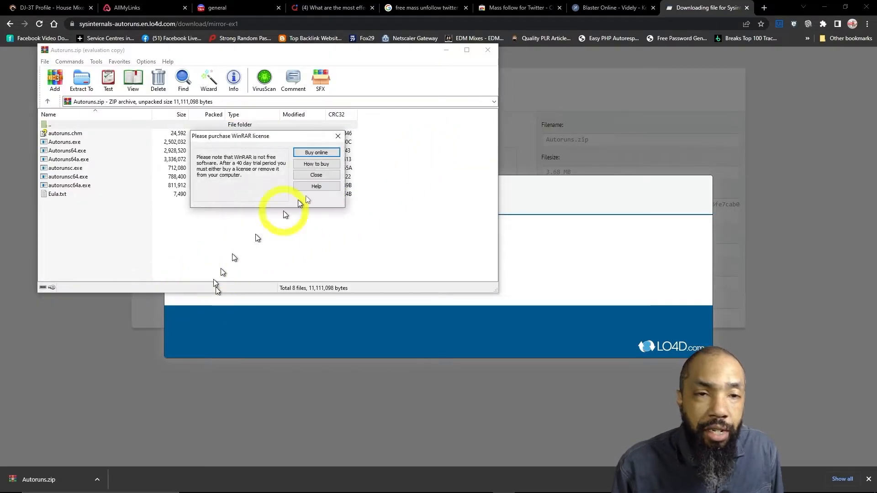
click(316, 174)
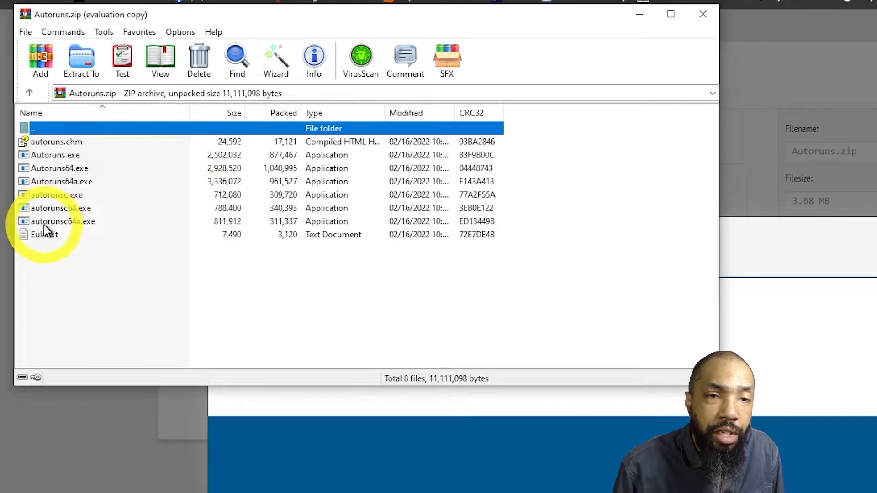
click(52, 155)
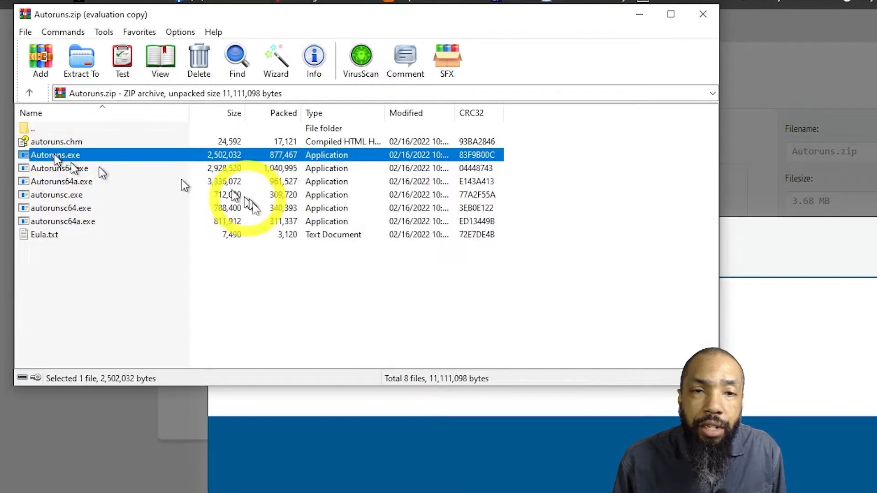
Launch Autoruns.exe from the archive and look over the Search, Entry, Options and Category menus.
double_click(54, 155)
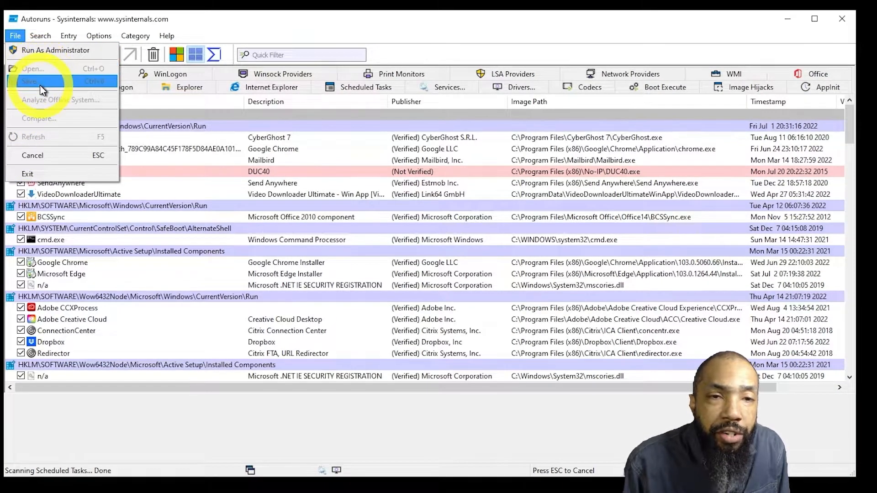
mouse_move(44, 136)
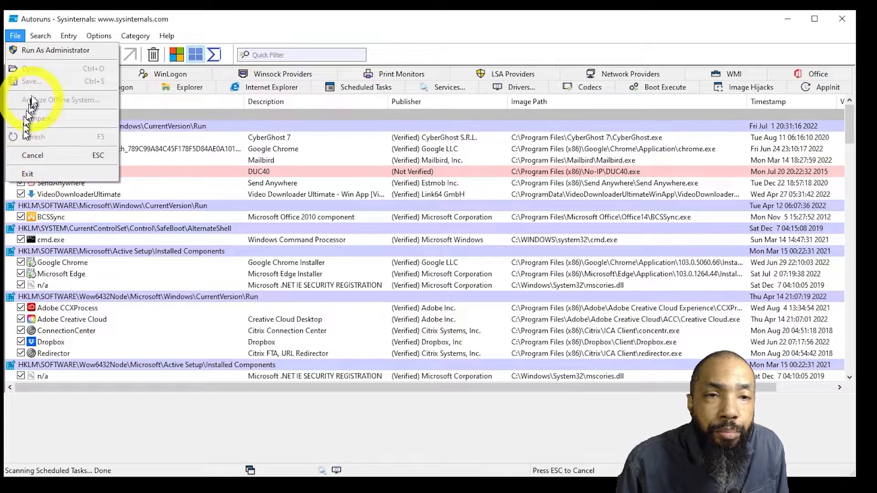
click(41, 35)
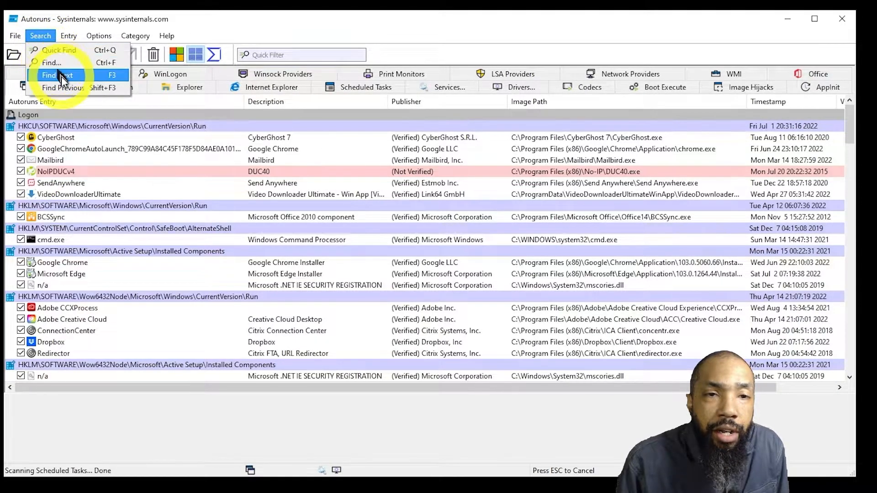
mouse_move(82, 51)
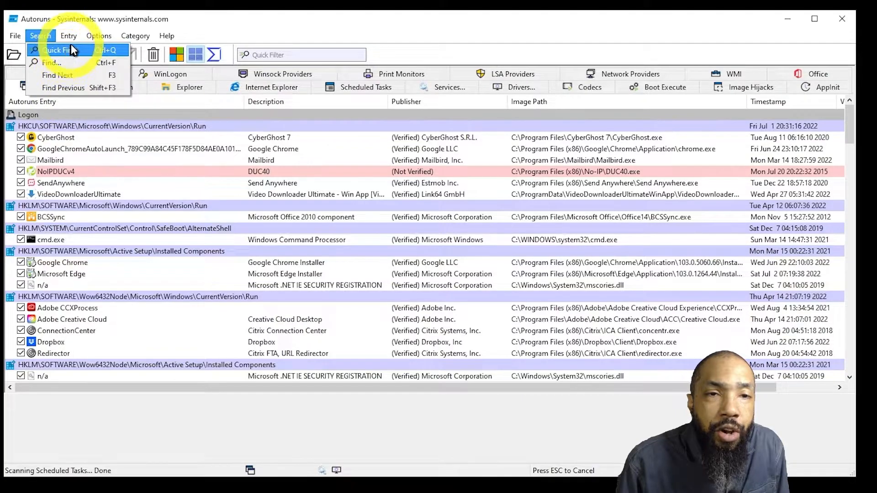
click(69, 35)
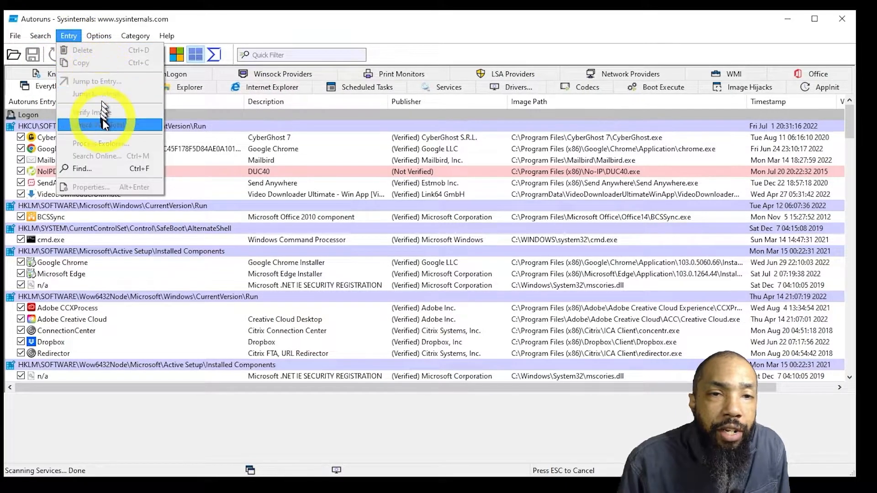
mouse_move(114, 144)
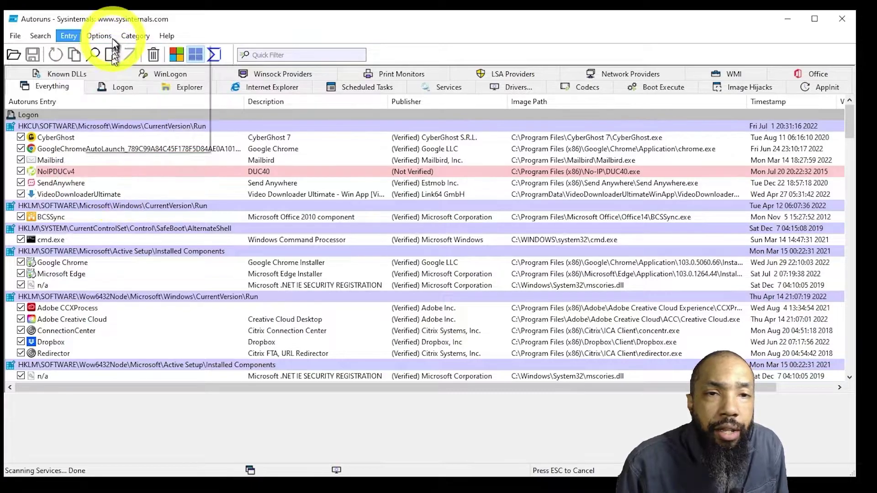
click(98, 36)
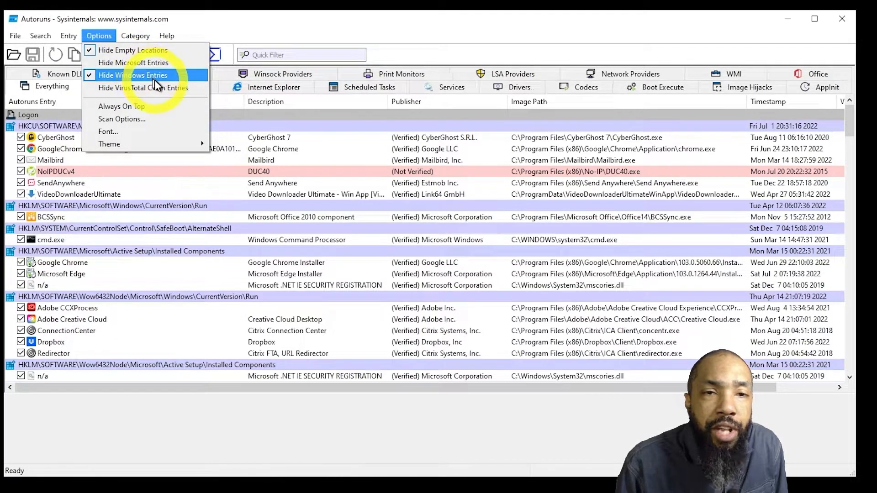
mouse_move(180, 131)
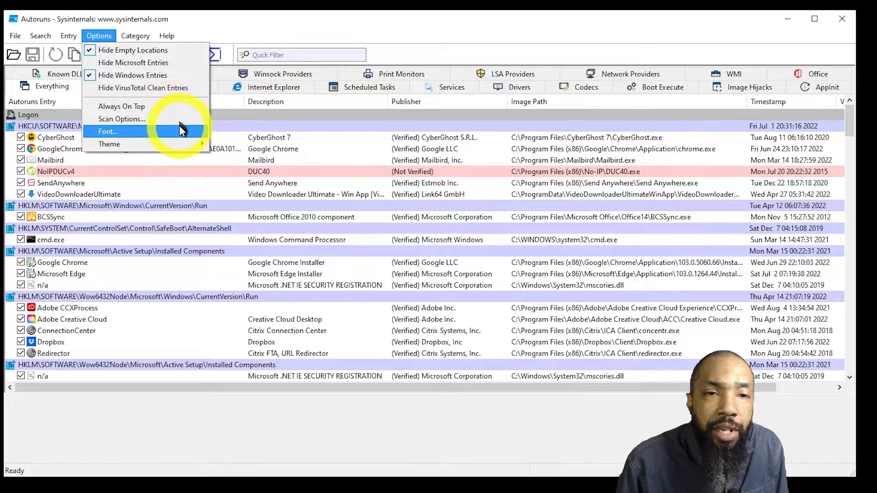
click(135, 36)
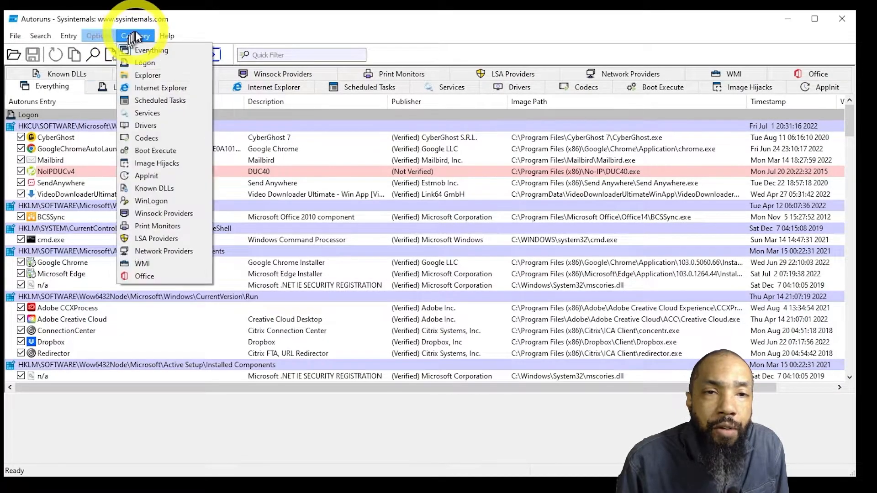
mouse_move(146, 176)
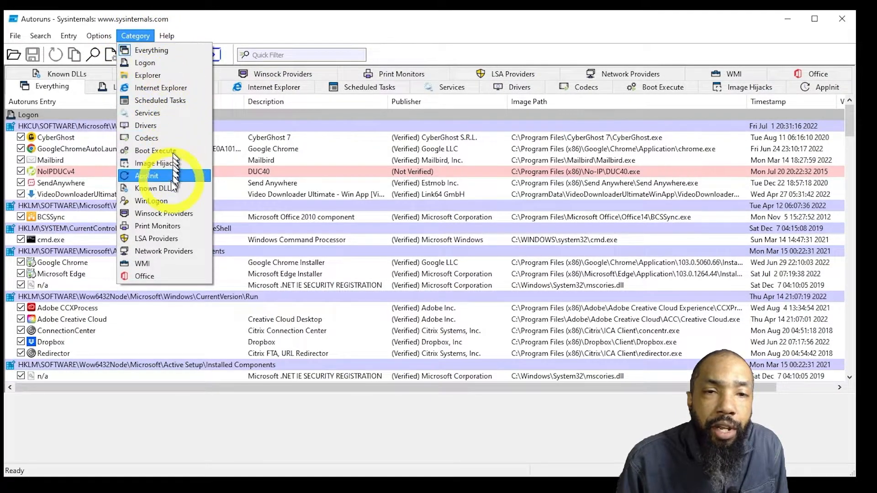
mouse_move(151, 50)
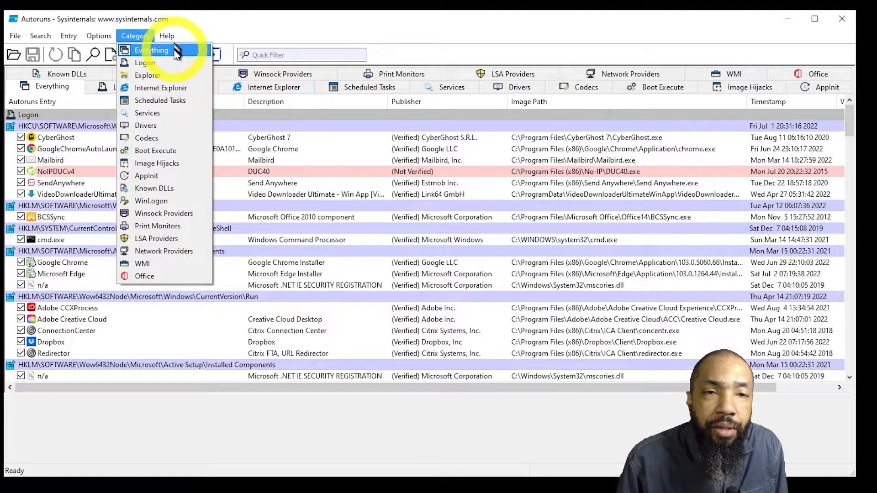
mouse_move(150, 75)
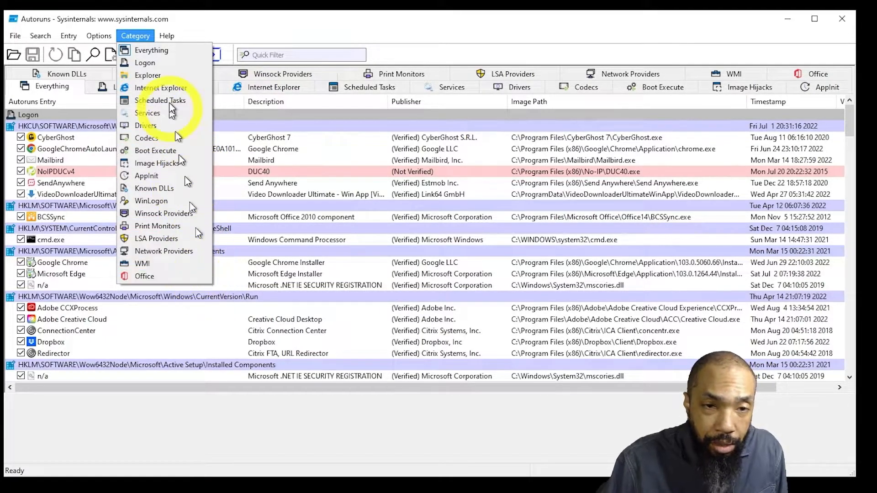
click(167, 36)
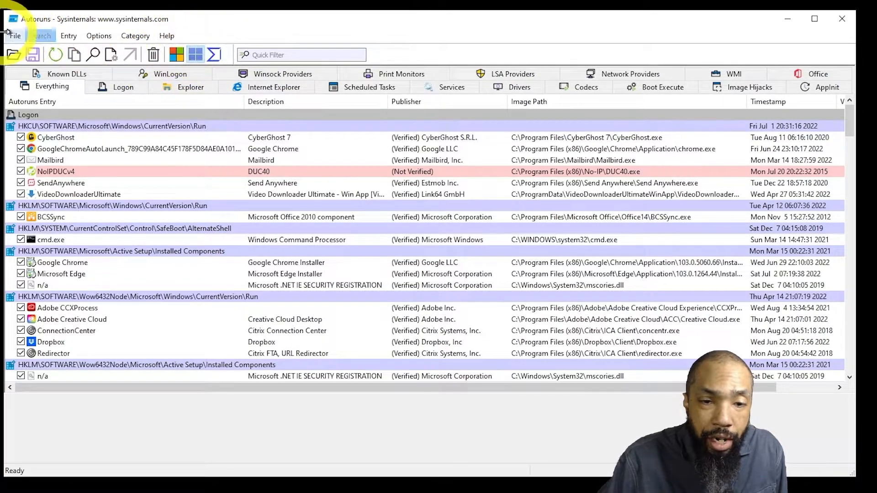
Look over the File menu's offline-analysis and compare commands and the Search menu, changing nothing.
click(16, 35)
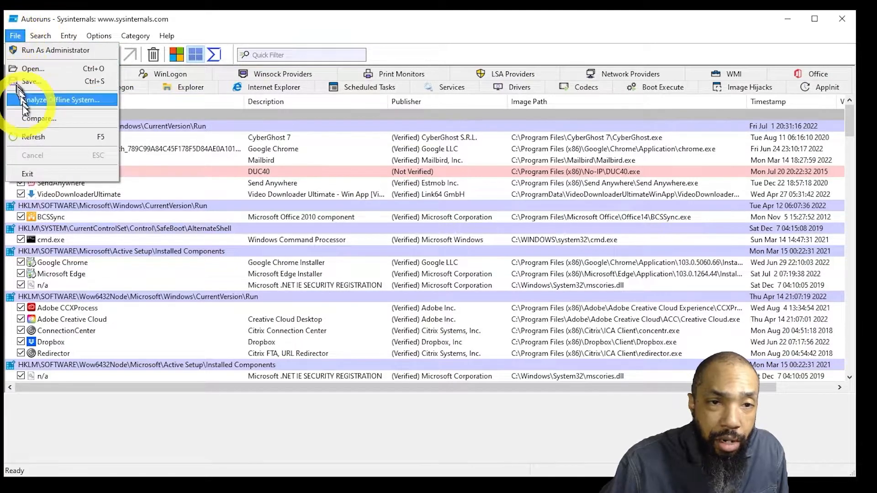
mouse_move(43, 82)
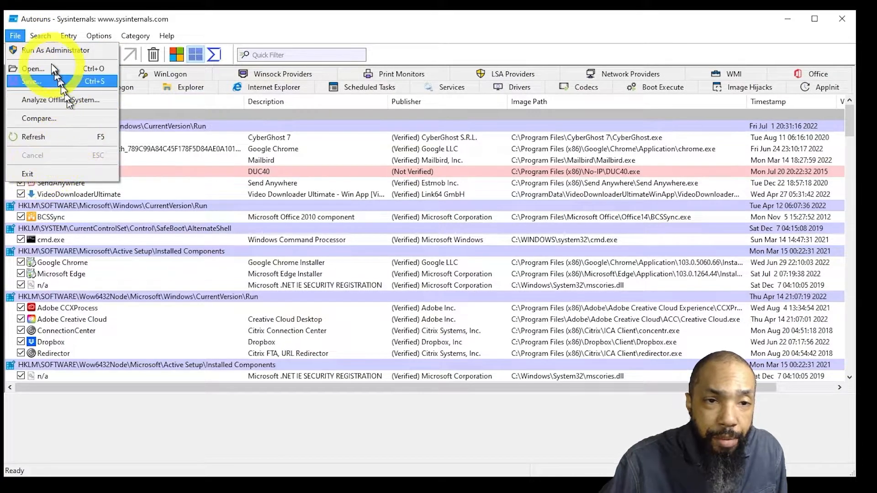
click(41, 36)
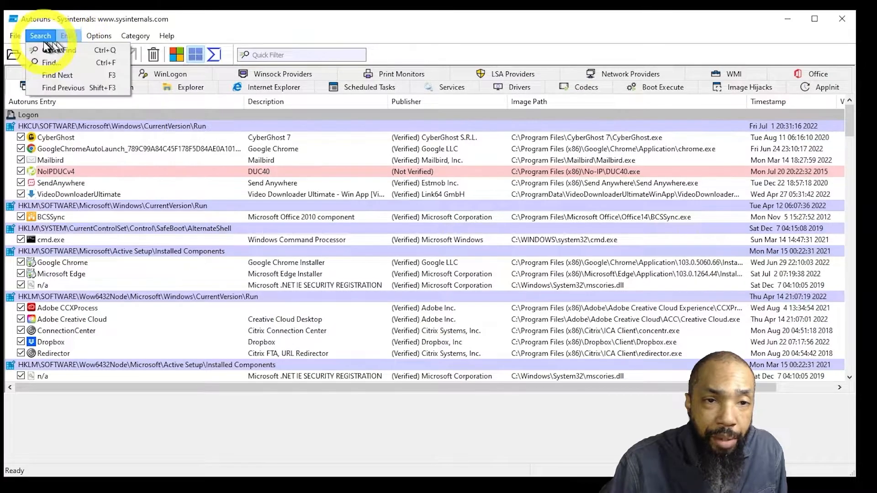
click(69, 36)
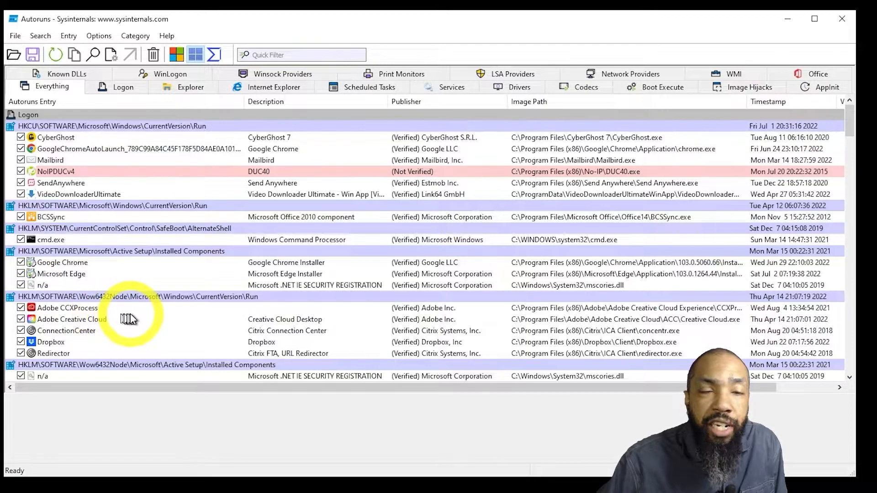
mouse_move(139, 320)
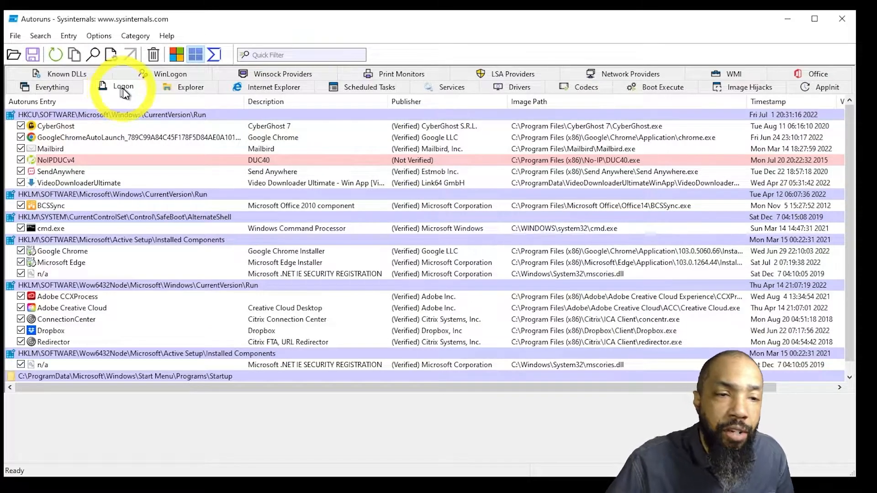
View Explorer and Internet Explorer entries, then Scheduled Tasks, reviewing UiPath RobotJS's properties.
click(182, 87)
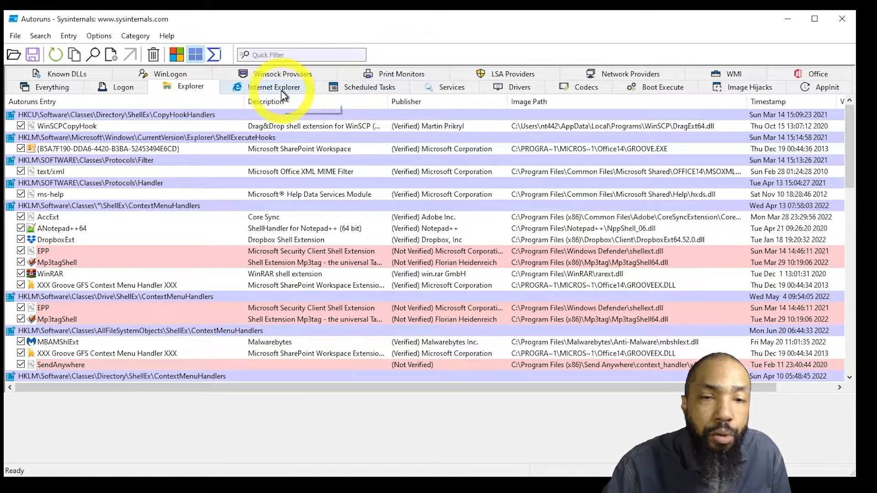
click(274, 87)
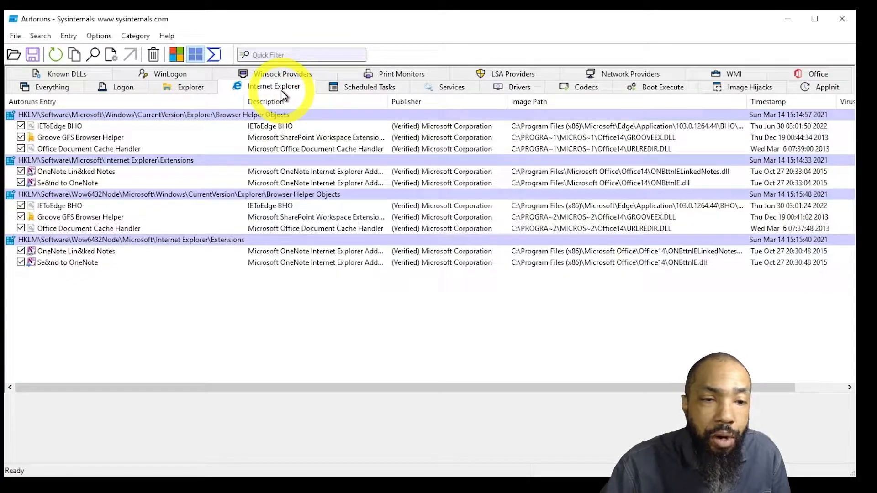
click(366, 87)
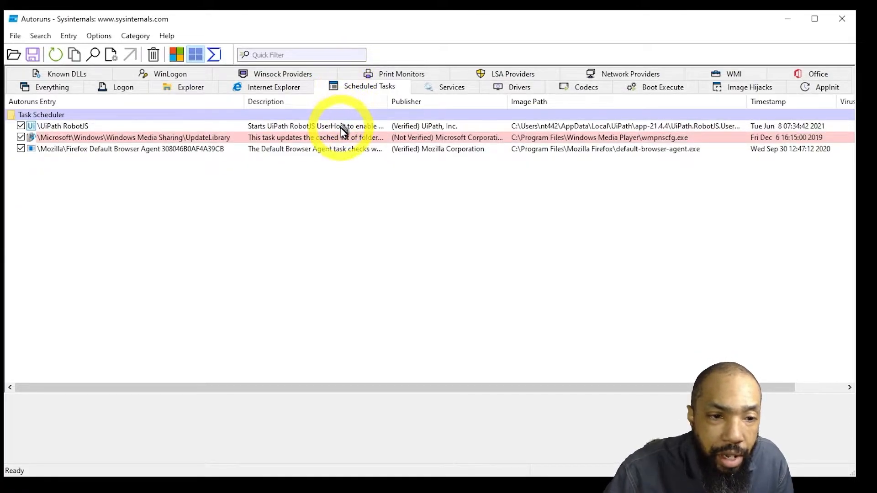
click(59, 125)
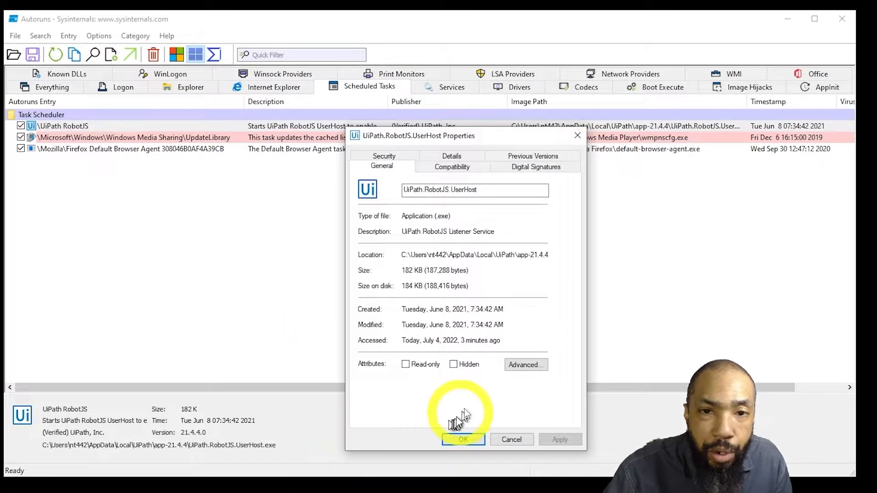
click(463, 440)
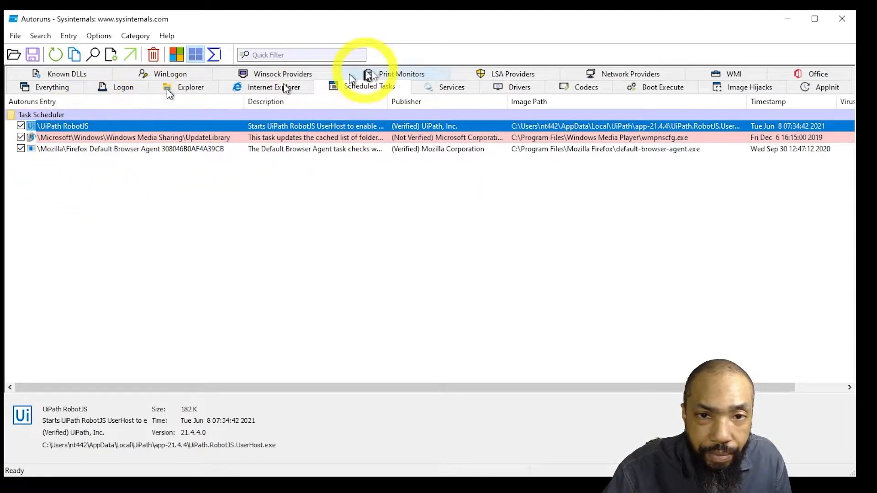
View the Services, Drivers, empty Boot Execute and Image Hijacks entry lists in turn.
click(451, 87)
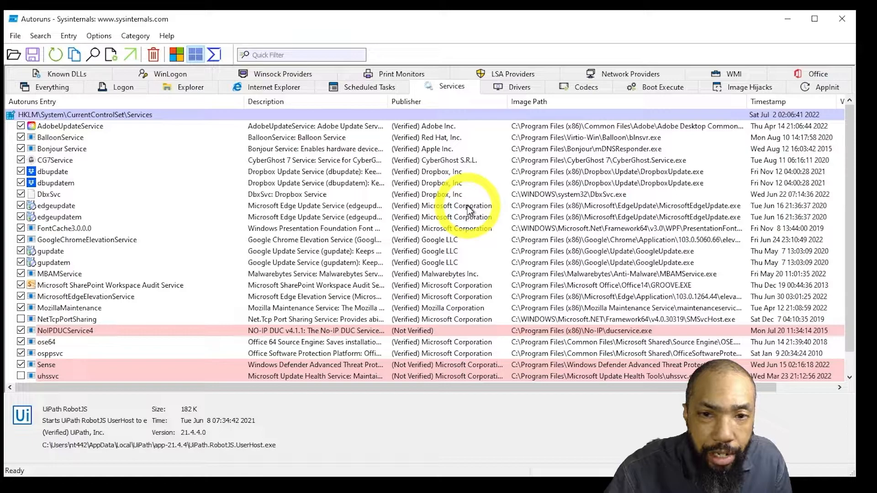
click(519, 86)
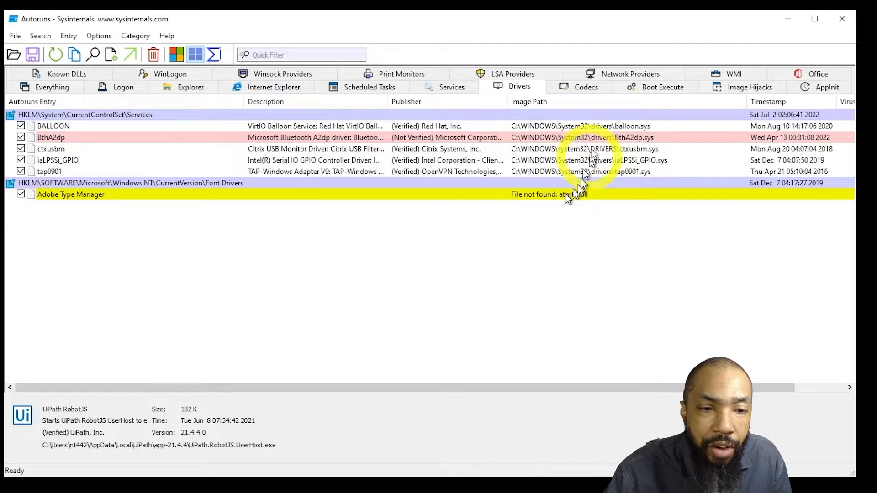
click(584, 87)
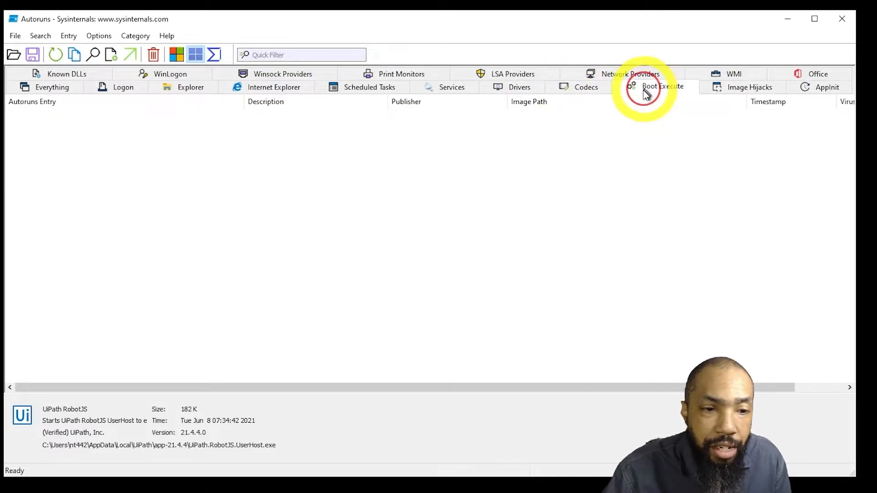
click(749, 87)
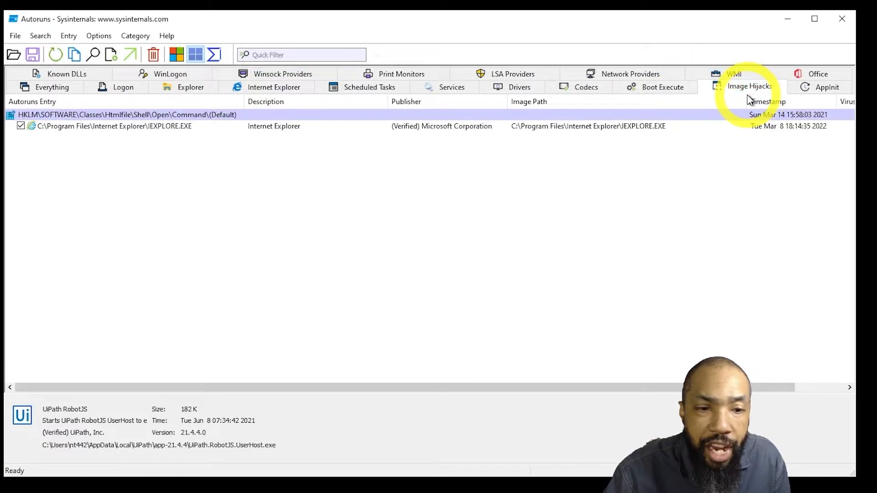
mouse_move(744, 95)
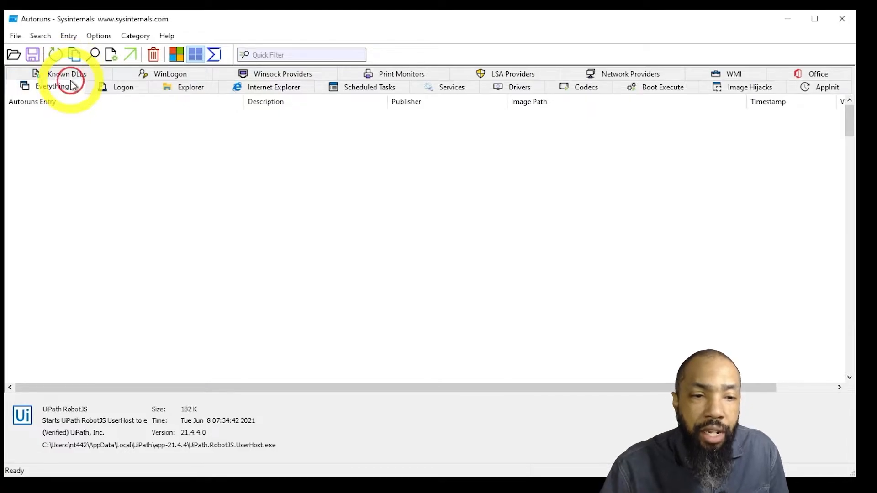
View the Known DLLs, WinLogon, Winsock Providers, Network Providers and Office add-in lists.
click(64, 74)
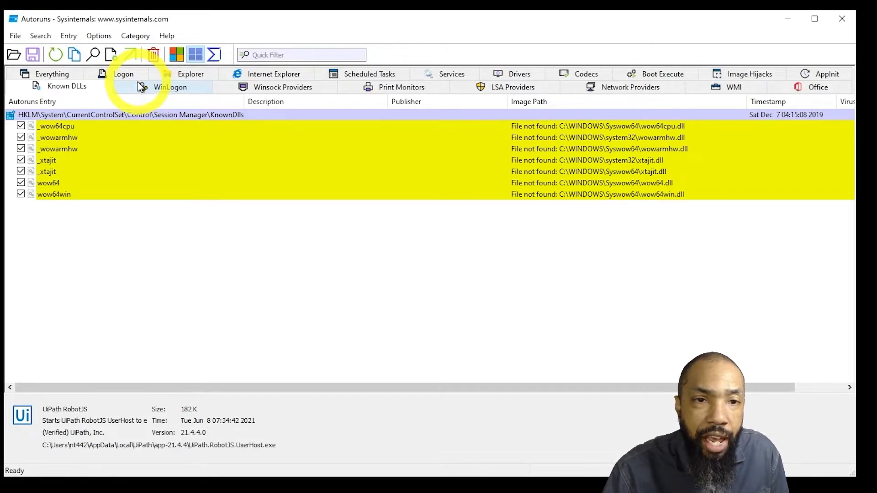
click(169, 87)
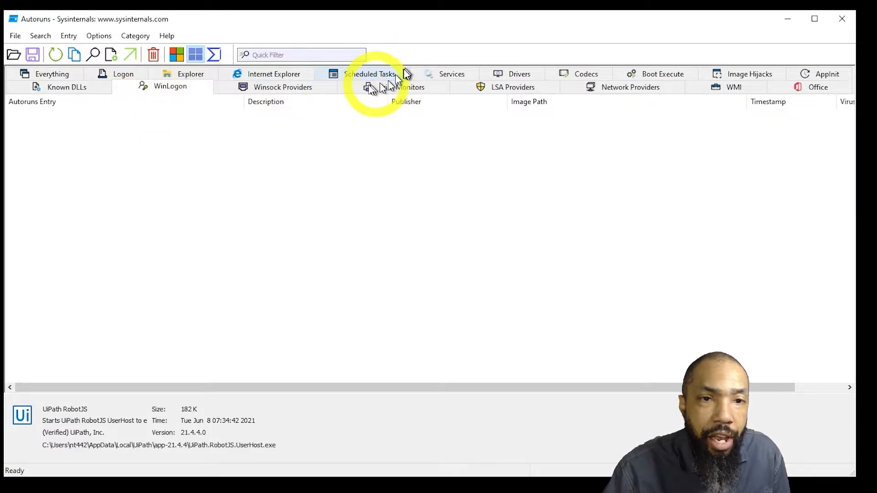
click(282, 87)
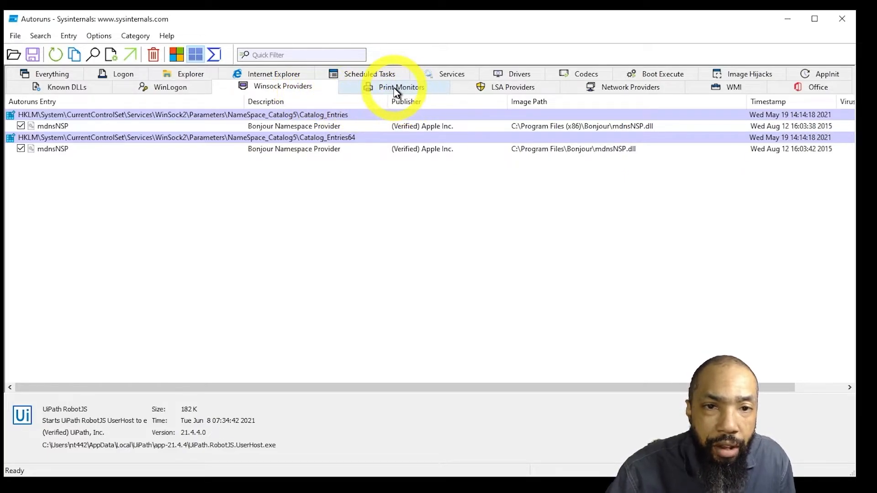
mouse_move(396, 89)
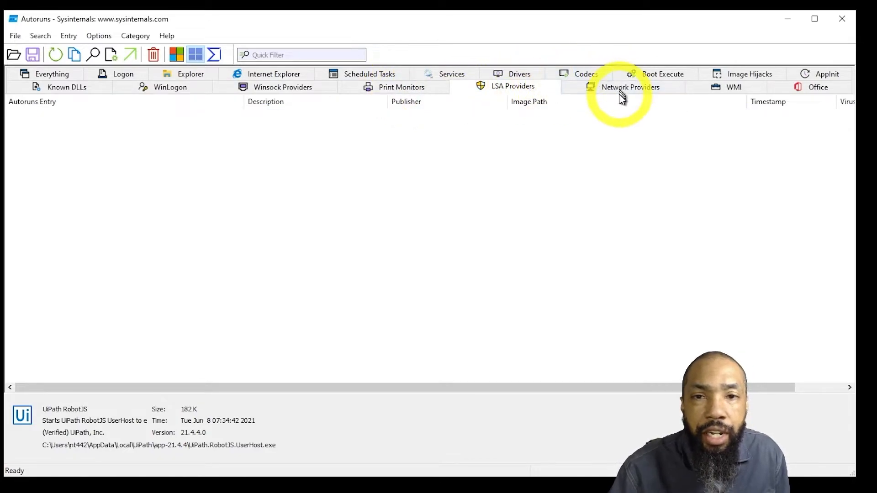
click(629, 86)
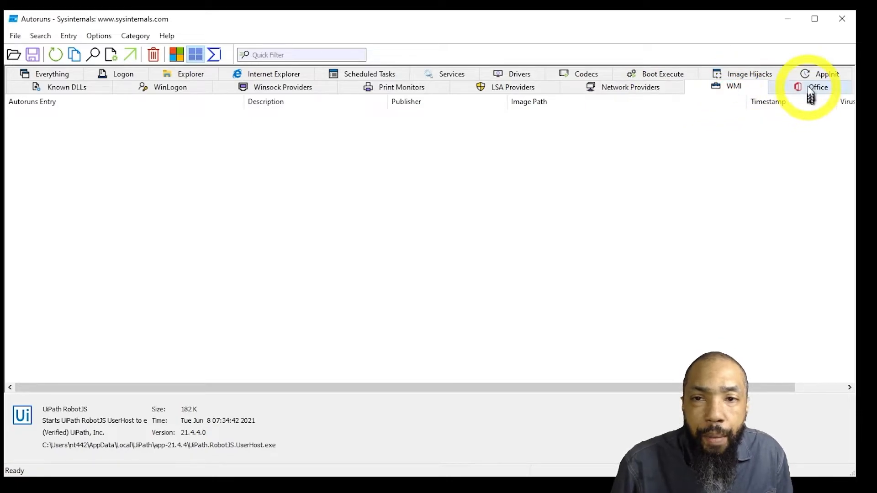
click(818, 86)
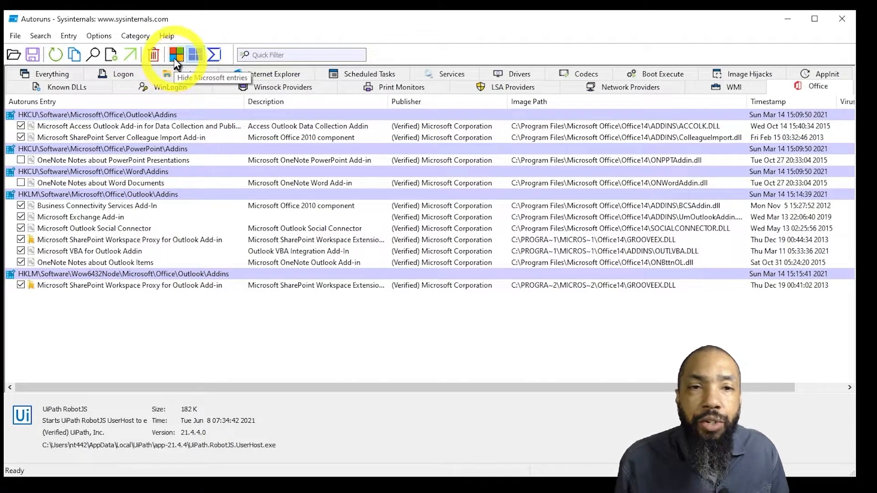
Hide Microsoft entries, then review and cancel the OneNote Notes about Word Documents properties.
click(172, 55)
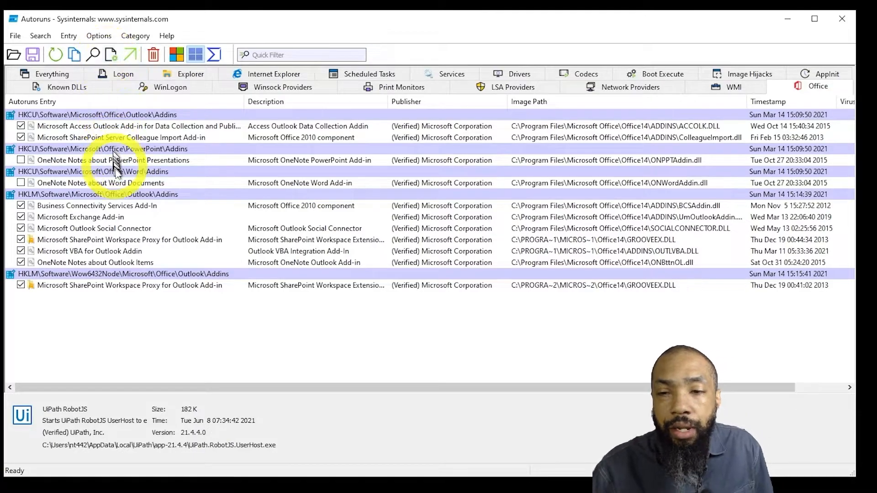
click(101, 183)
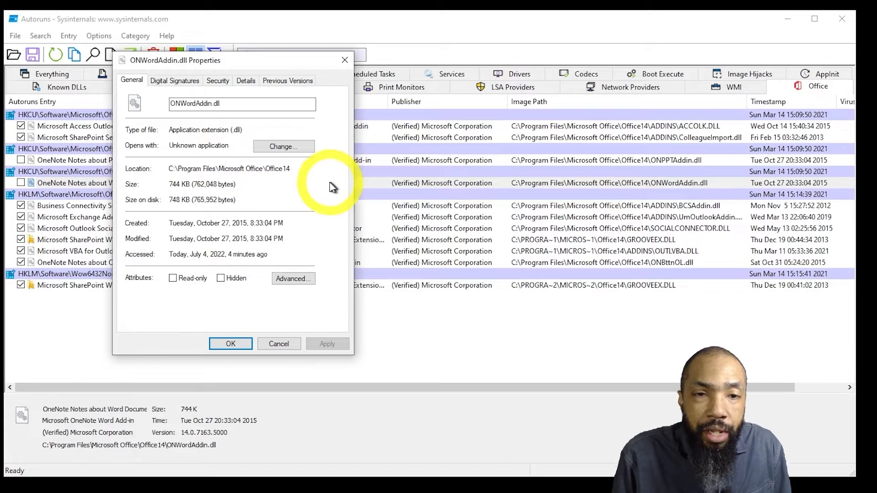
mouse_move(336, 299)
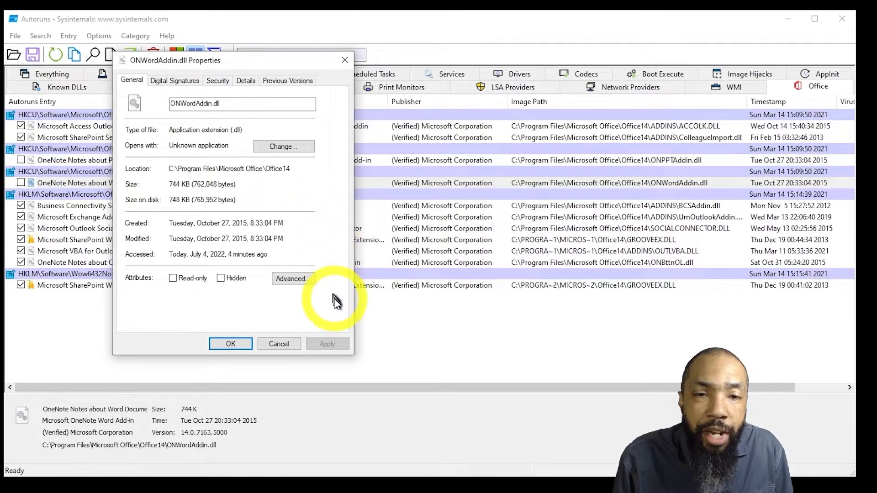
mouse_move(297, 319)
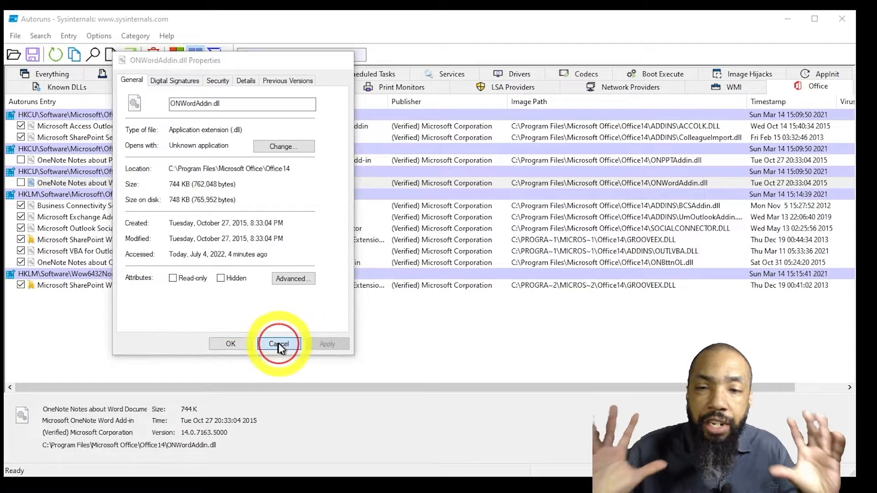
click(279, 344)
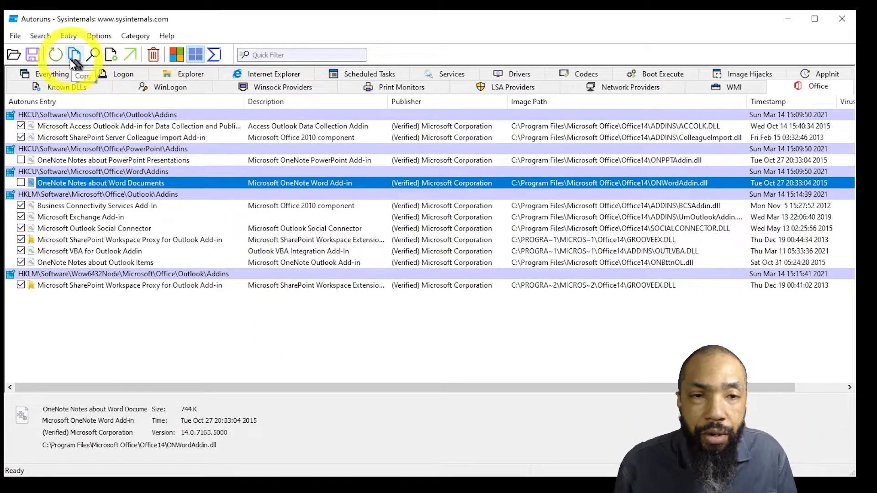
mouse_move(112, 100)
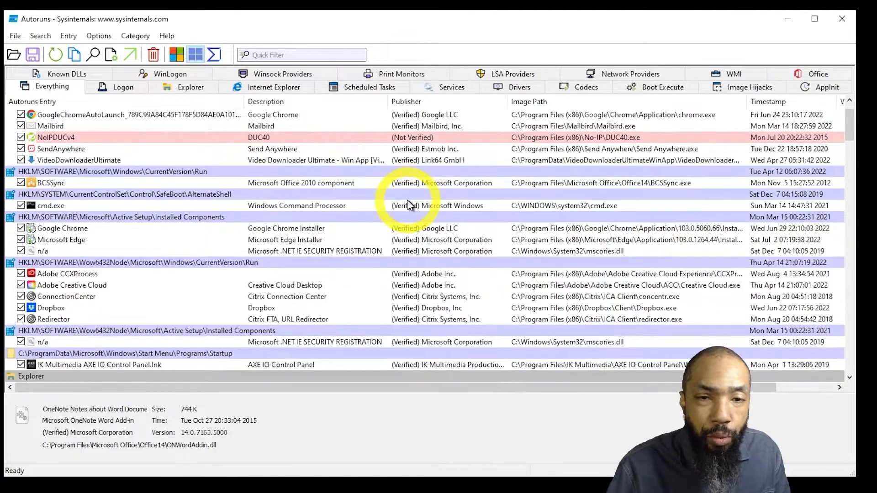
mouse_move(312, 175)
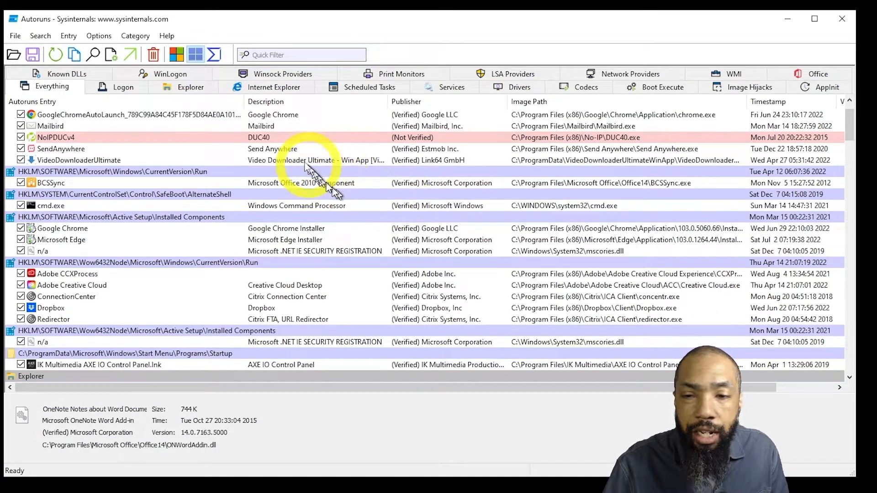
Scroll the Everything list through shell extensions, services, drivers and Known DLLs to Office add-ins.
scroll(down, 3)
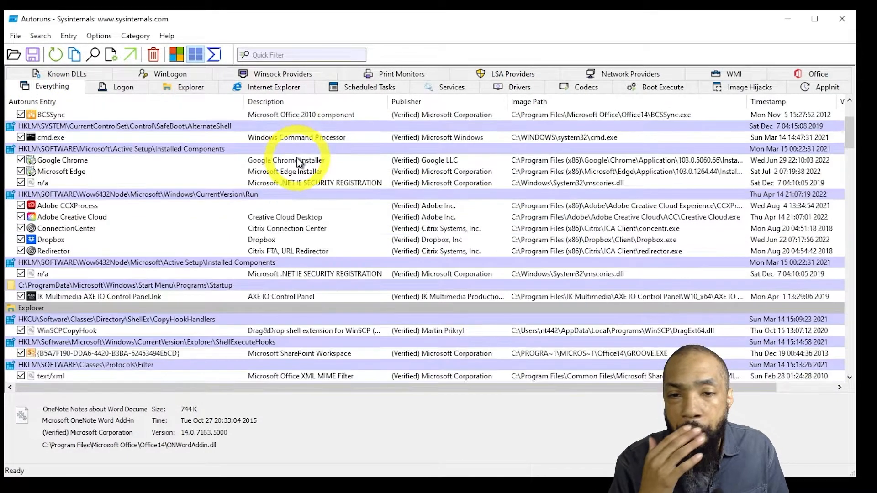
scroll(down, 3)
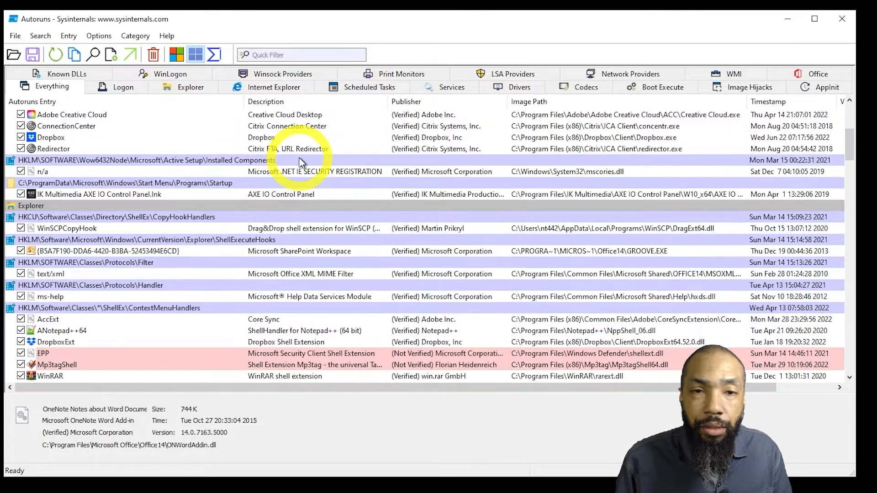
scroll(down, 3)
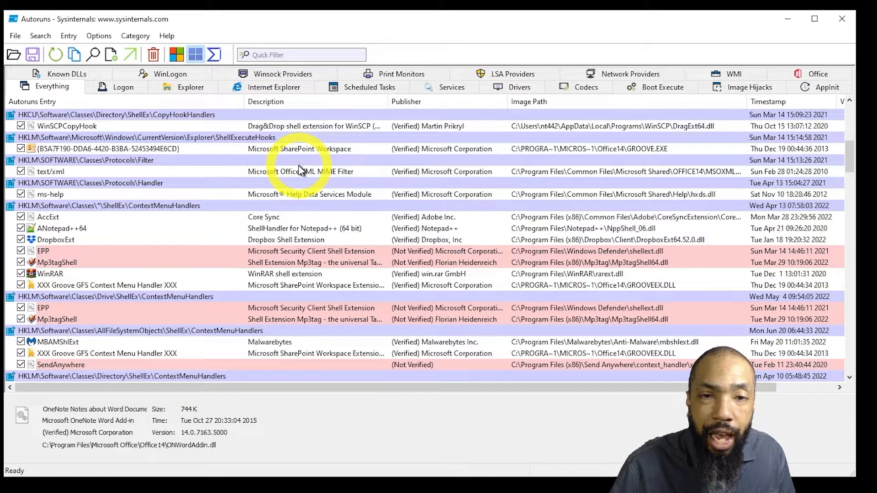
scroll(down, 3)
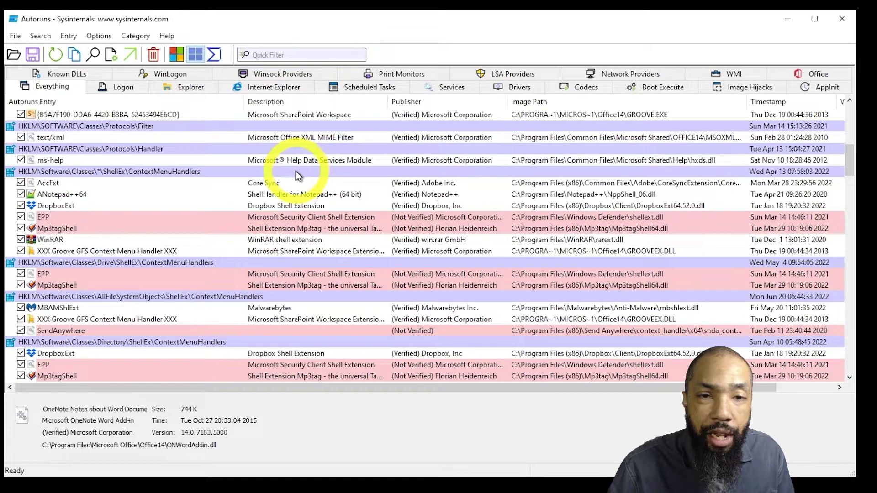
scroll(down, 3)
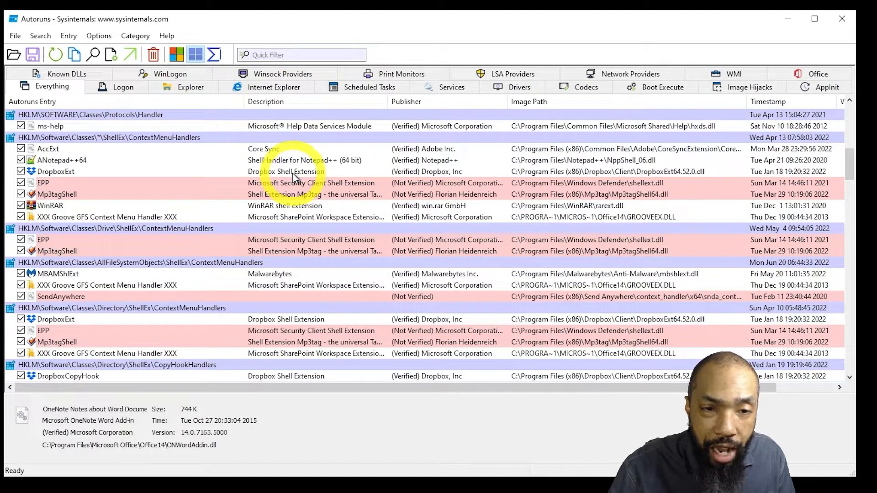
scroll(down, 3)
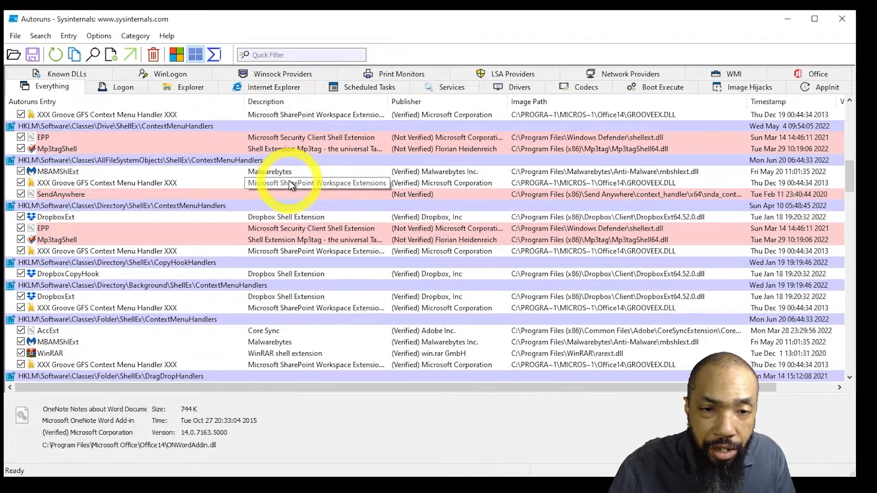
scroll(down, 3)
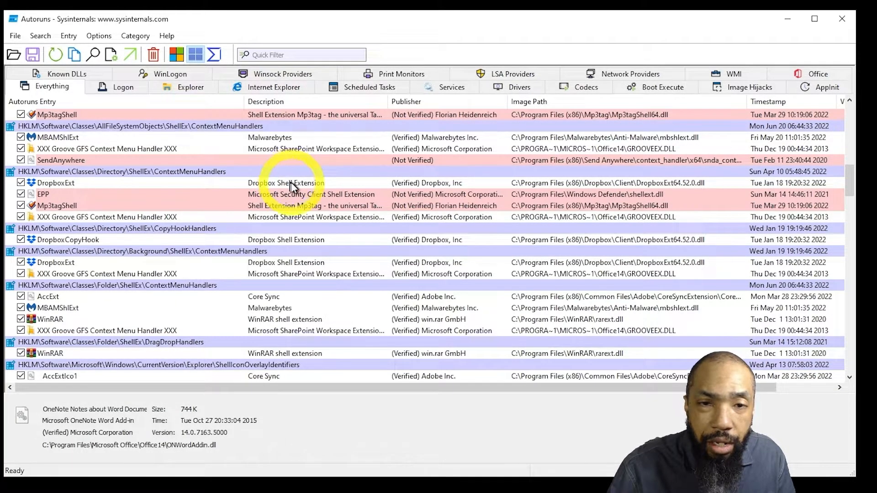
scroll(down, 3)
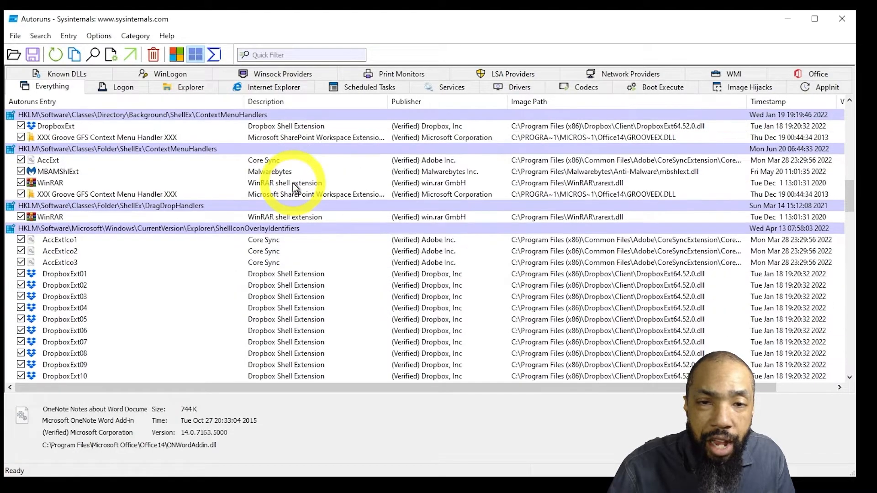
scroll(down, 3)
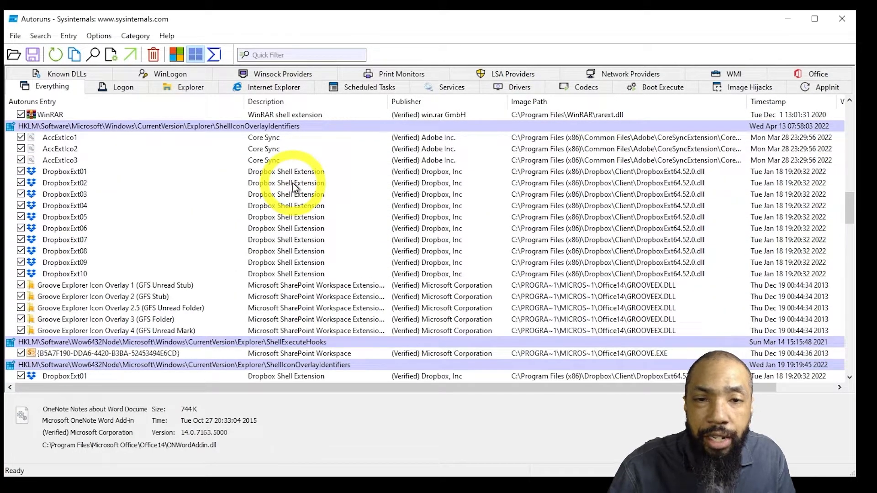
scroll(down, 3)
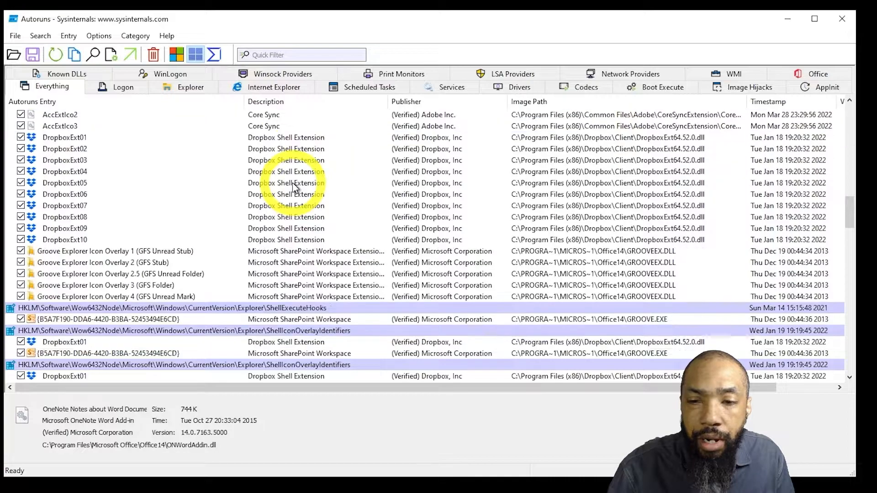
scroll(down, 3)
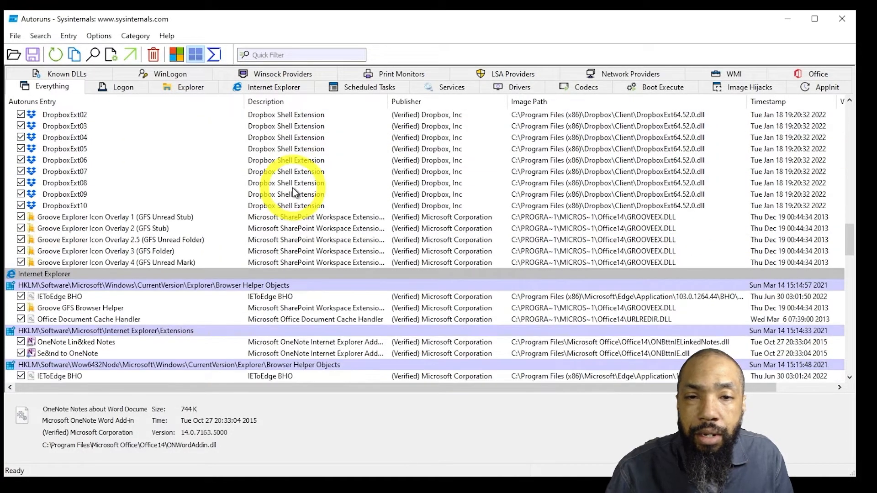
scroll(down, 3)
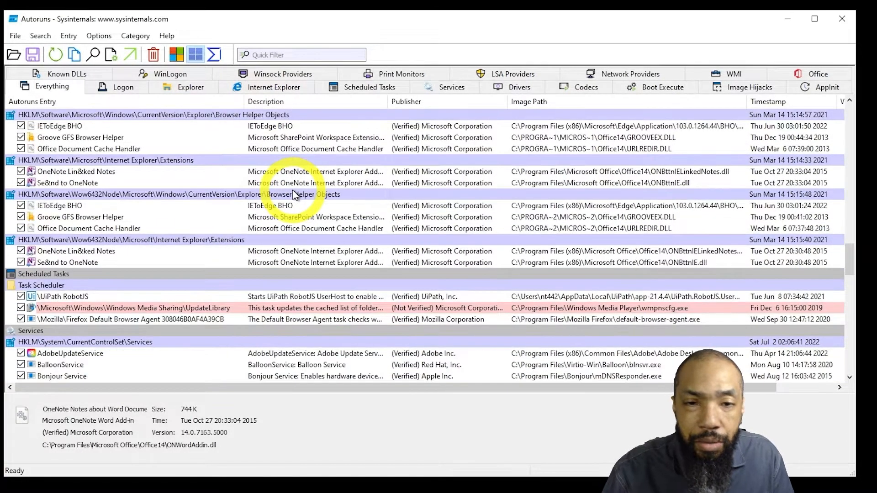
scroll(down, 3)
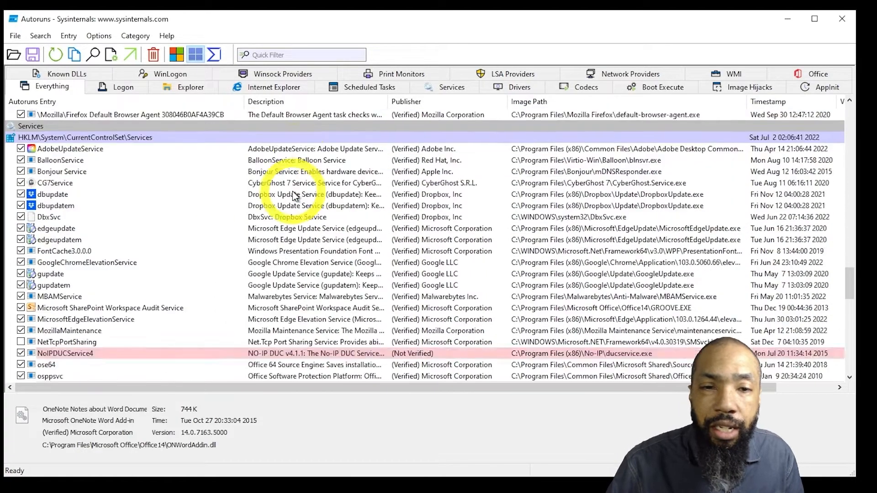
scroll(down, 3)
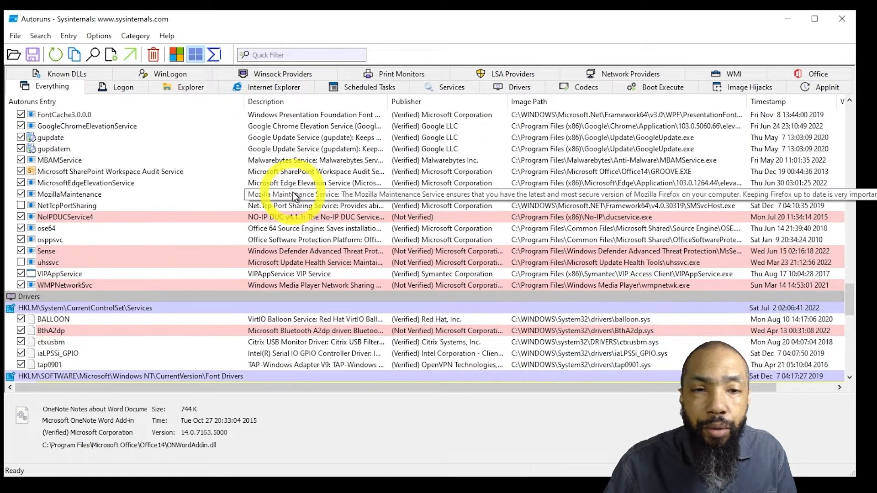
scroll(down, 3)
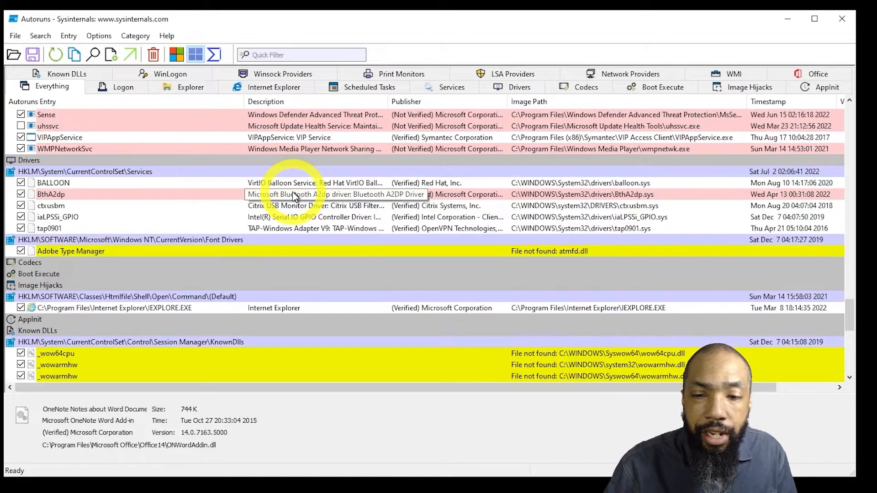
scroll(down, 3)
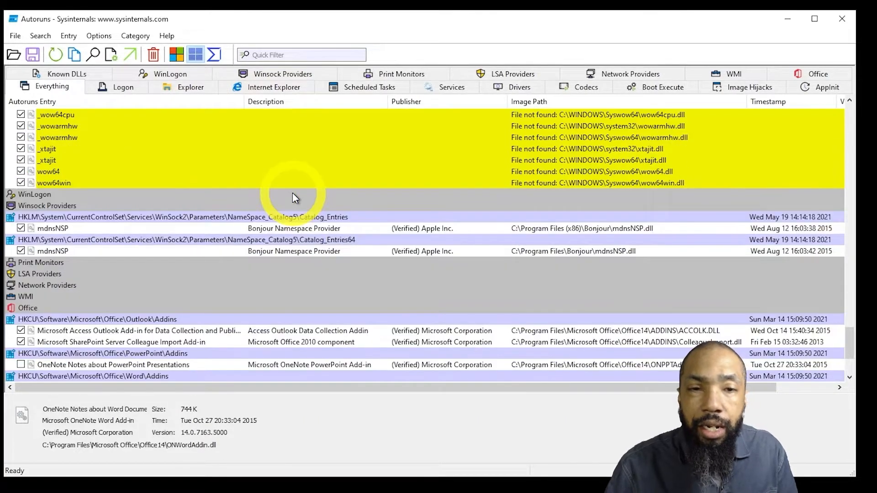
scroll(down, 3)
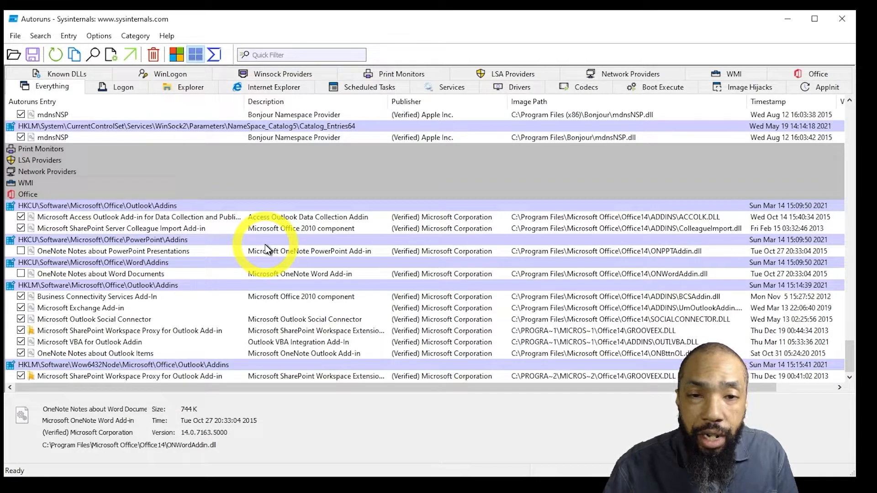
mouse_move(557, 105)
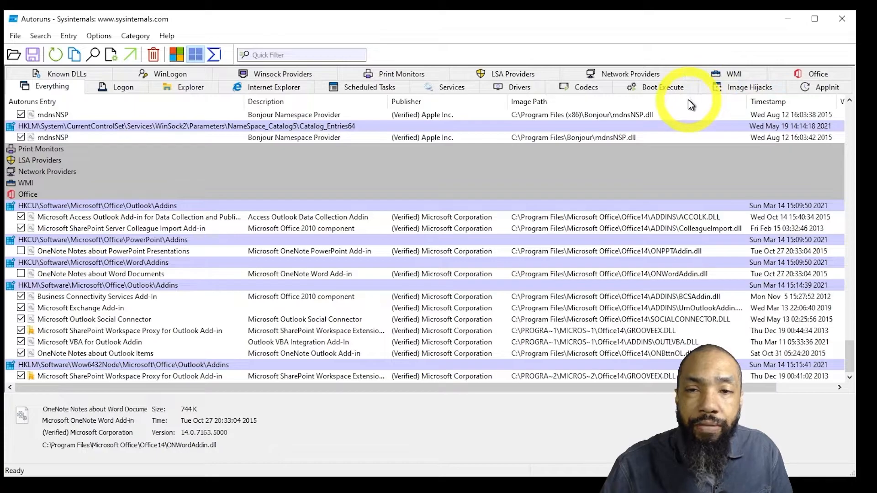
mouse_move(690, 128)
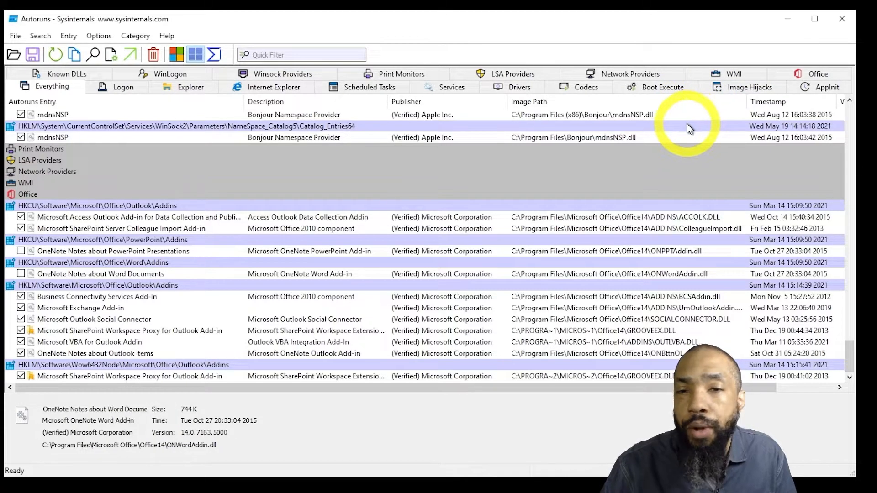